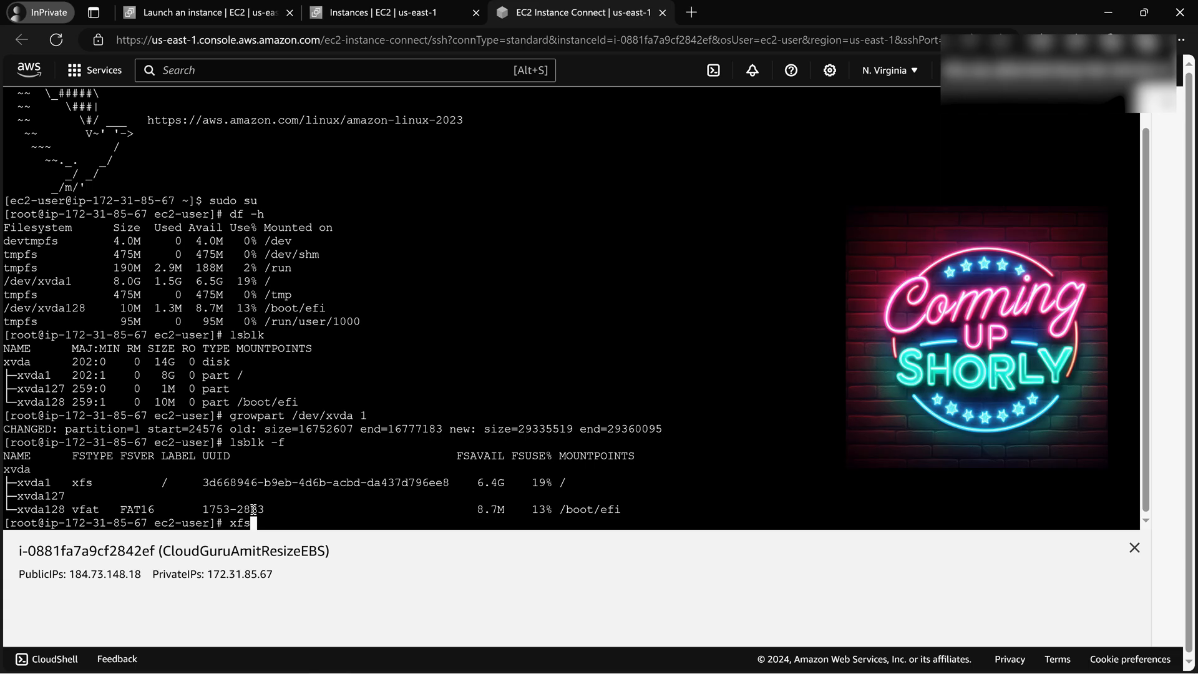
Step: Begin entering xfs_growfs /dev/ for the root device in the instance terminal
type("_growfs")
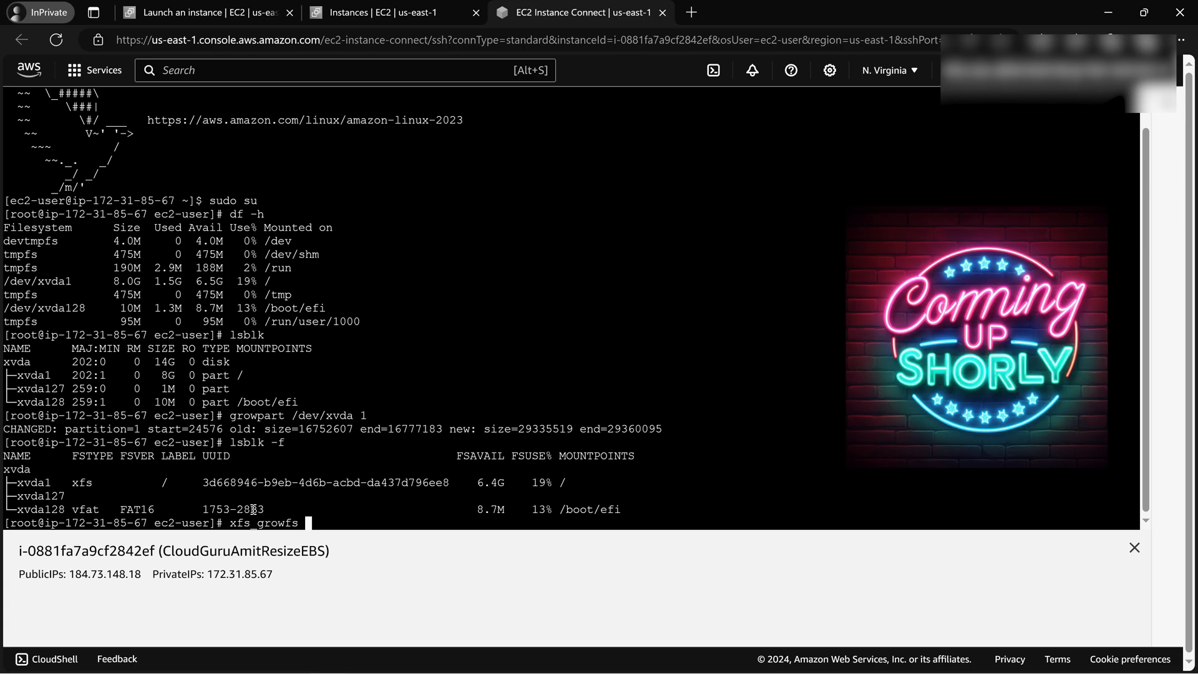
type("/dev/")
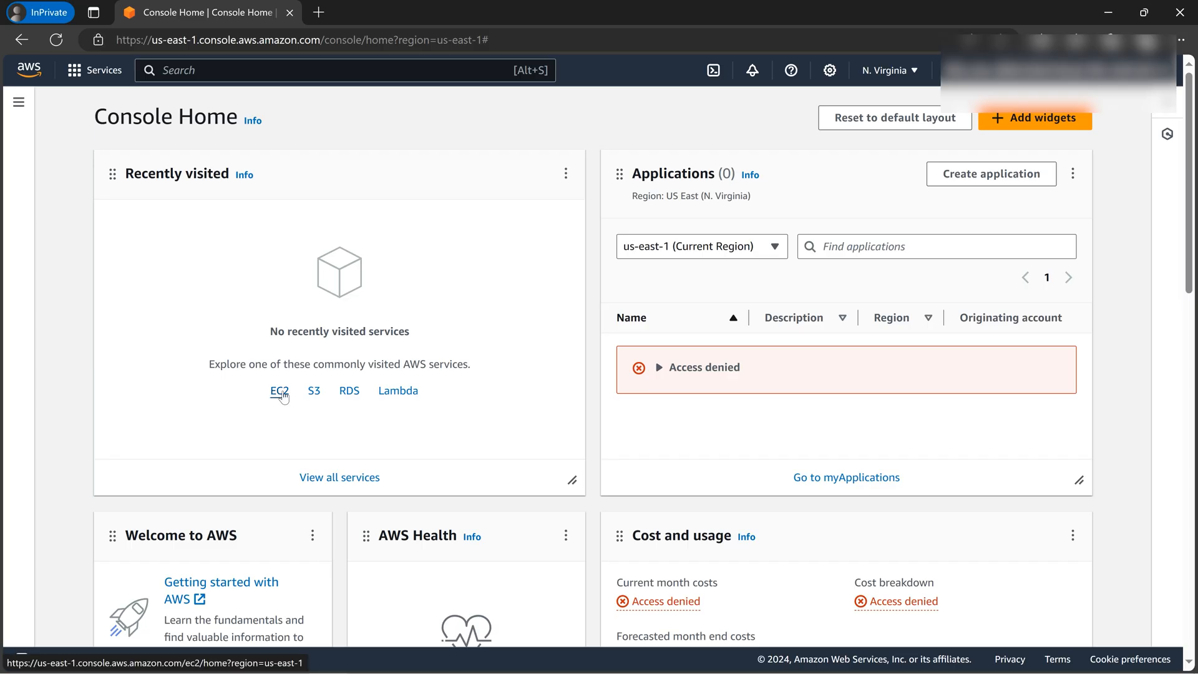
Step: Start a new instance launch from the EC2 dashboard
left_click(278, 391)
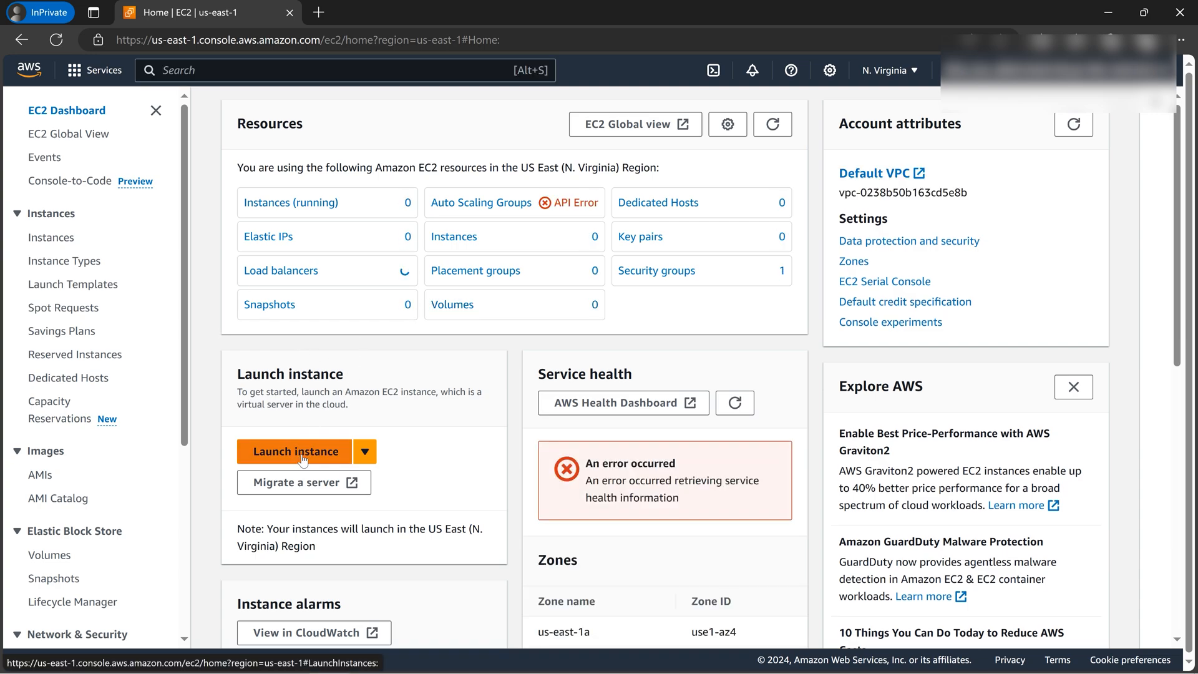
left_click(295, 450)
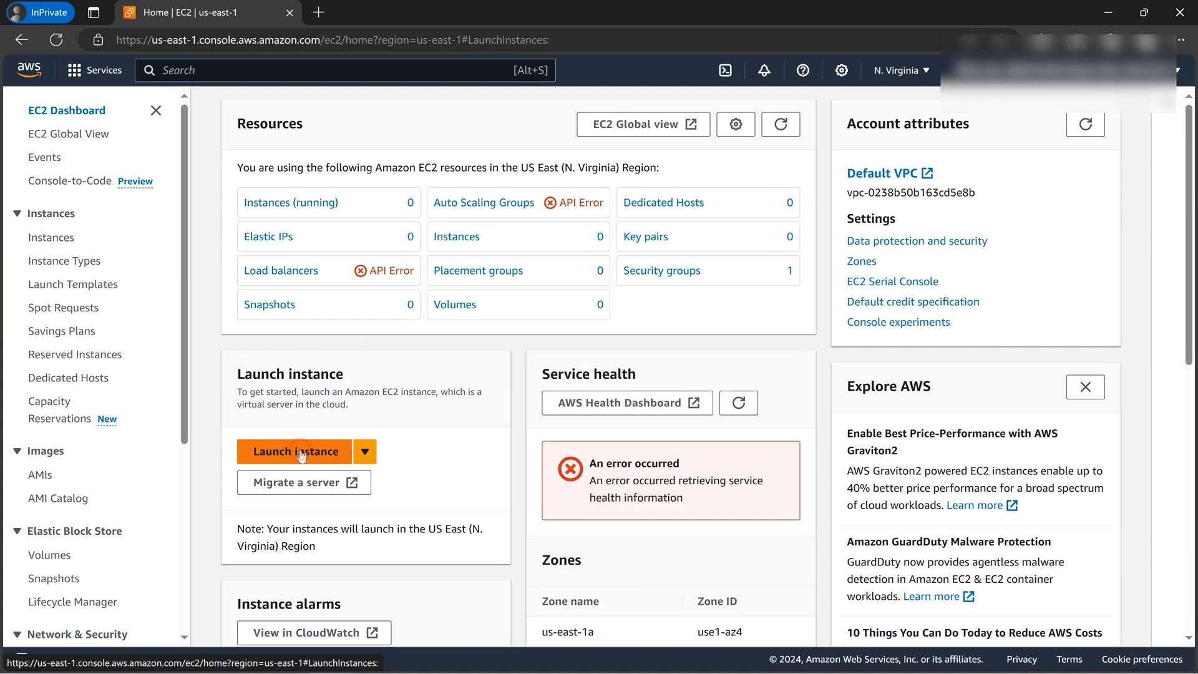
left_click(295, 451)
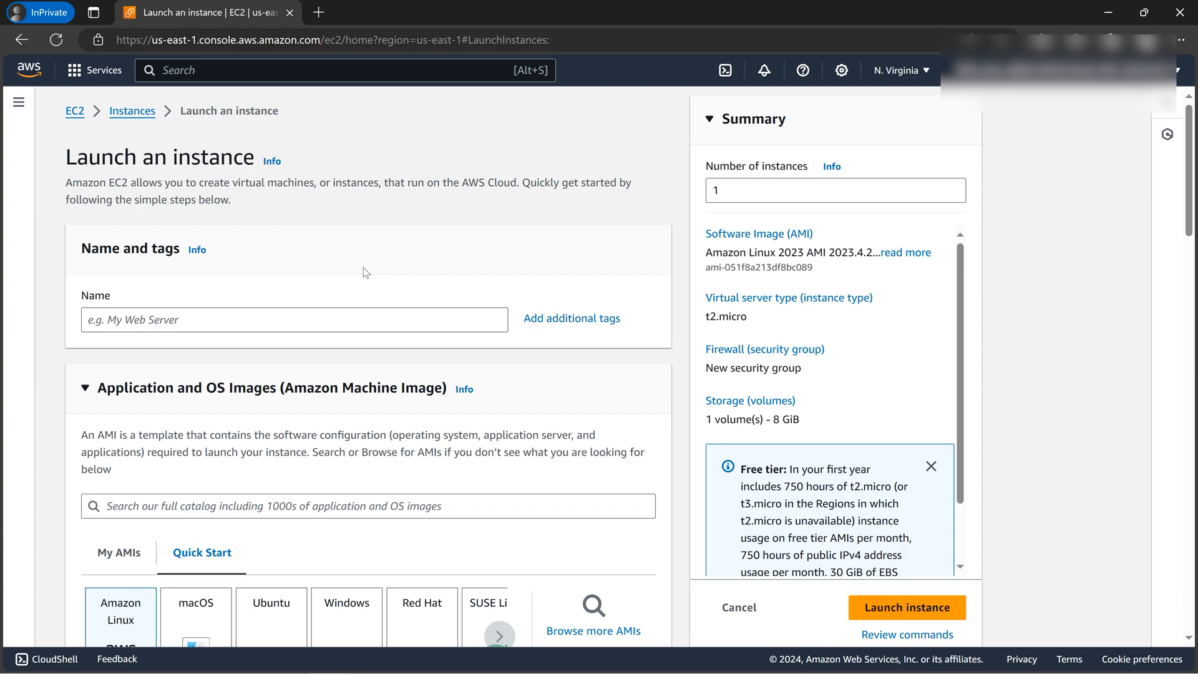
Step: Name the instance CloudGuruAmitResizeEBS
left_click(294, 320)
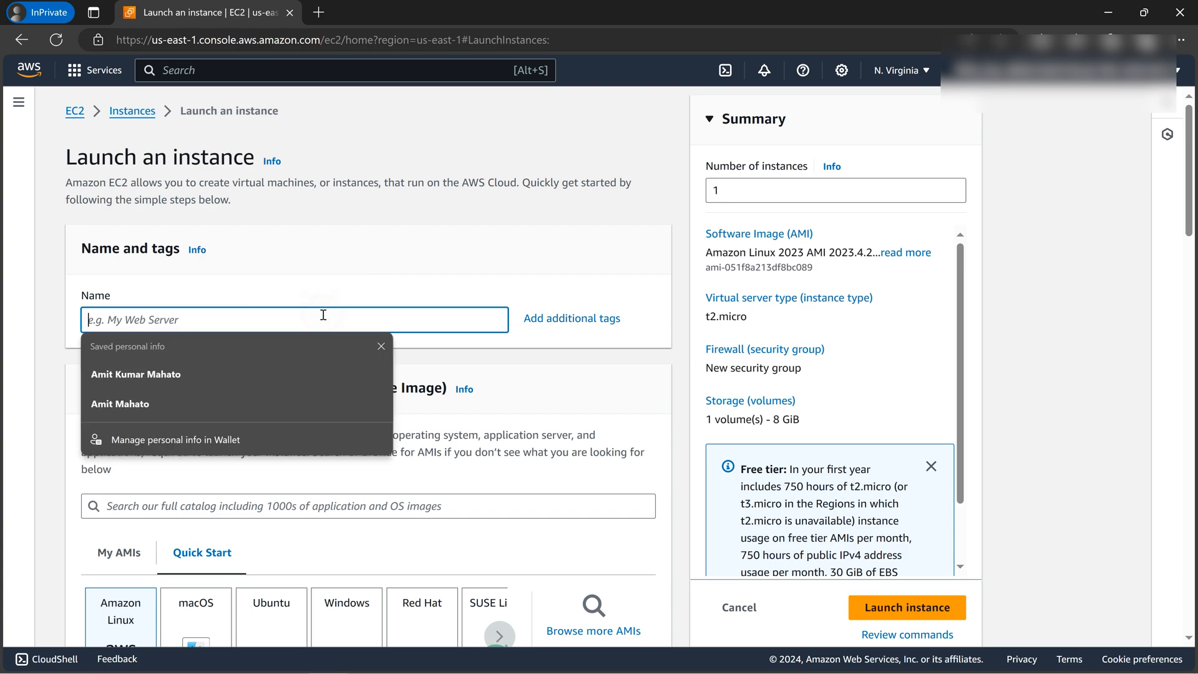
type("Cloud")
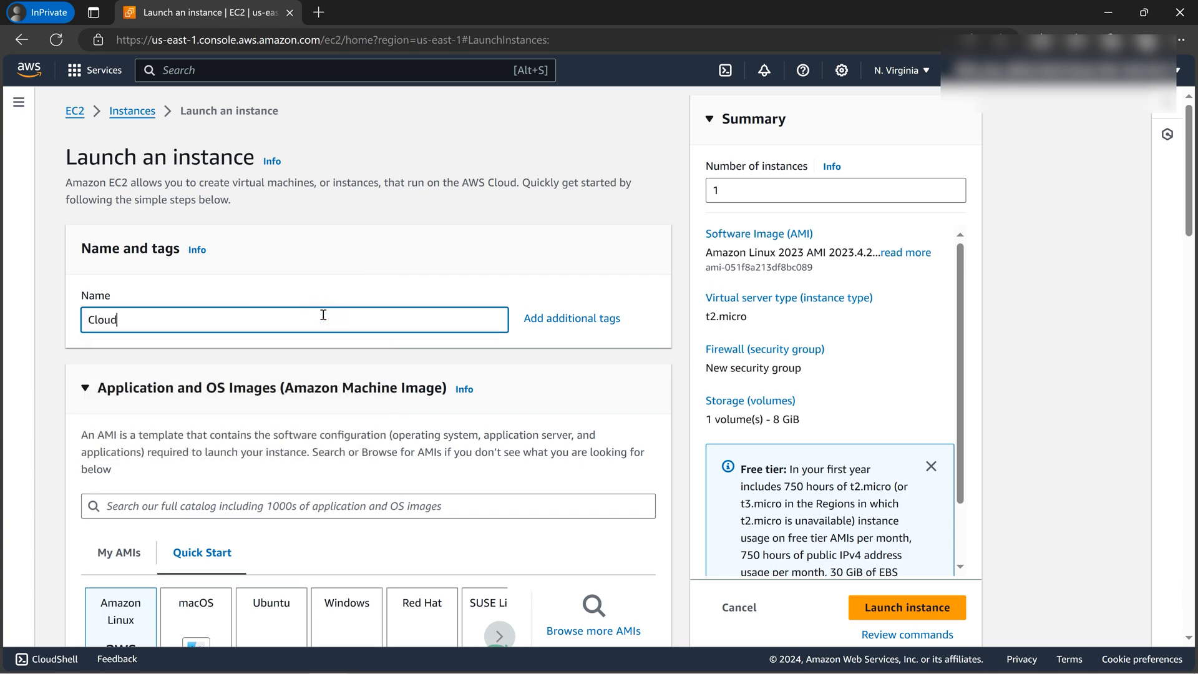
type("GuruAmit")
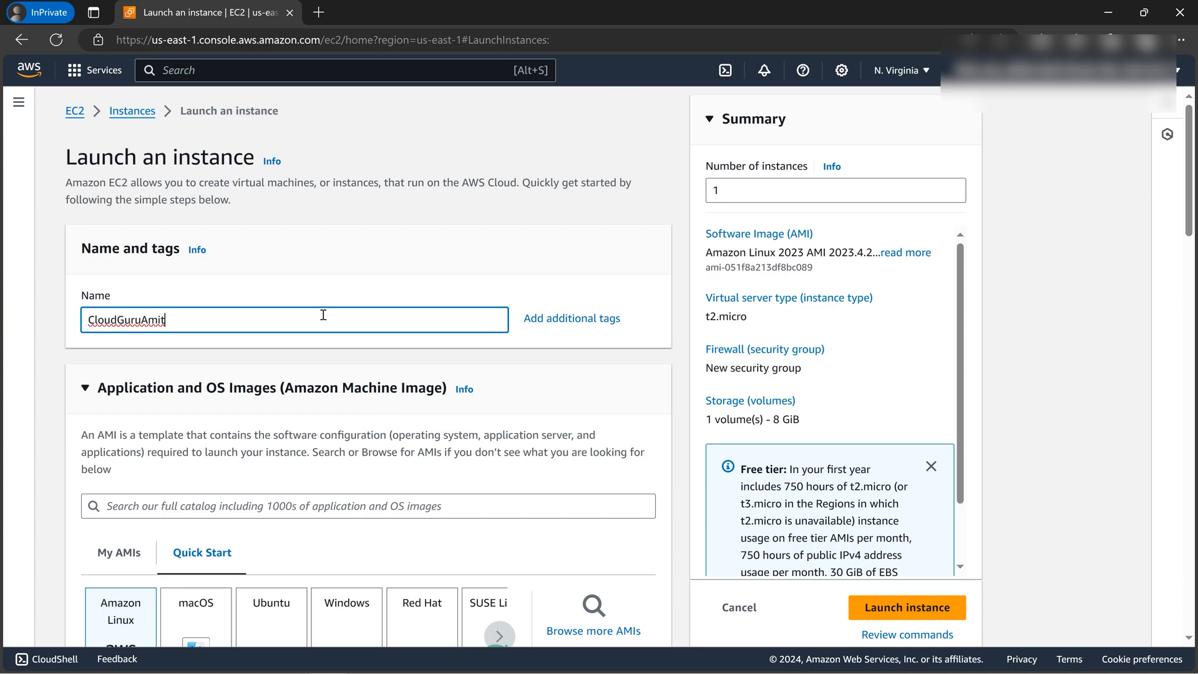
type("R")
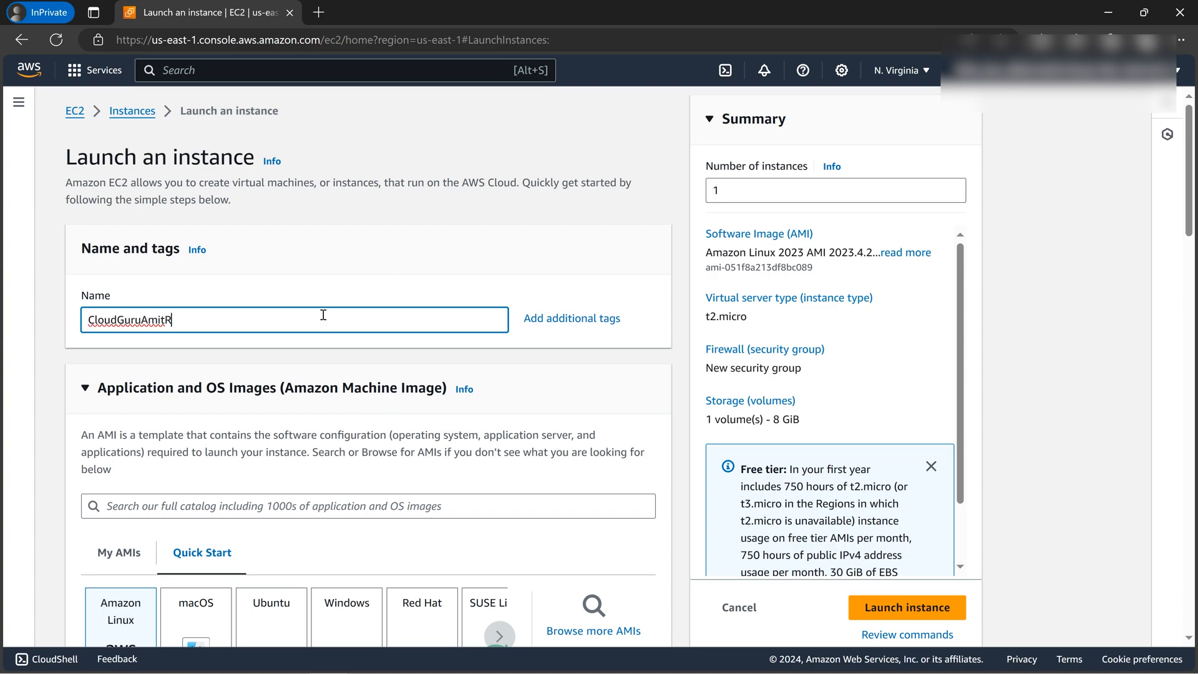
type("esizeEBS")
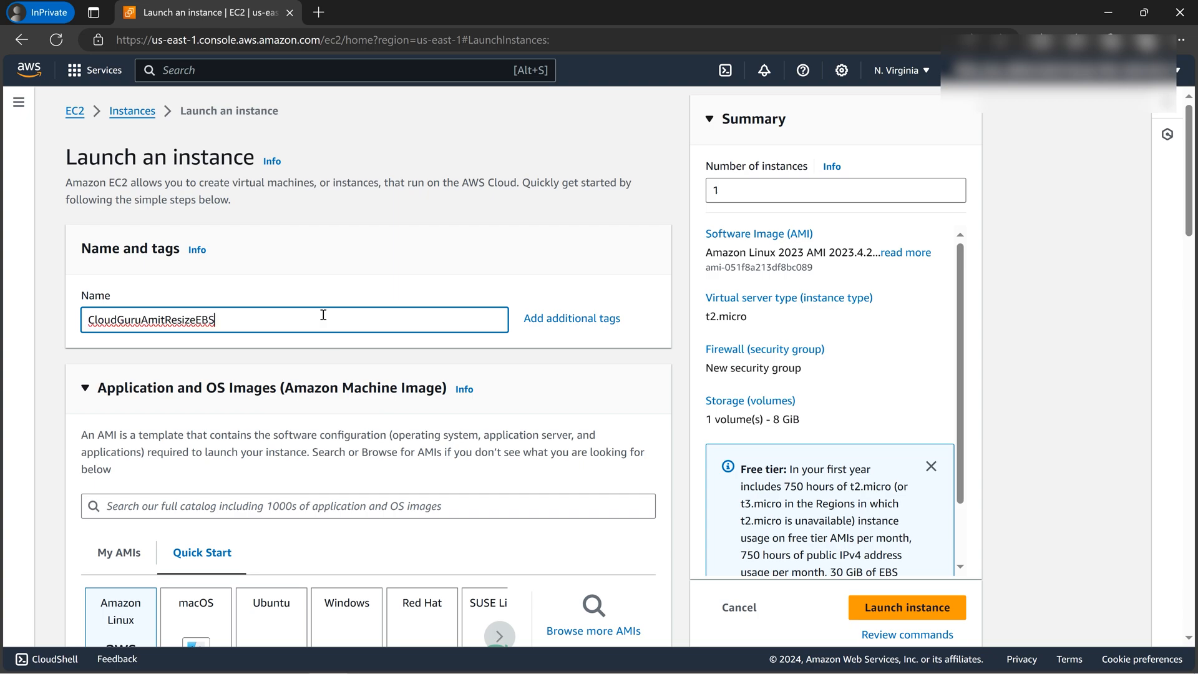
Step: Keep the public IP enabled and allow HTTPS and HTTP traffic alongside SSH
scroll("down", 3)
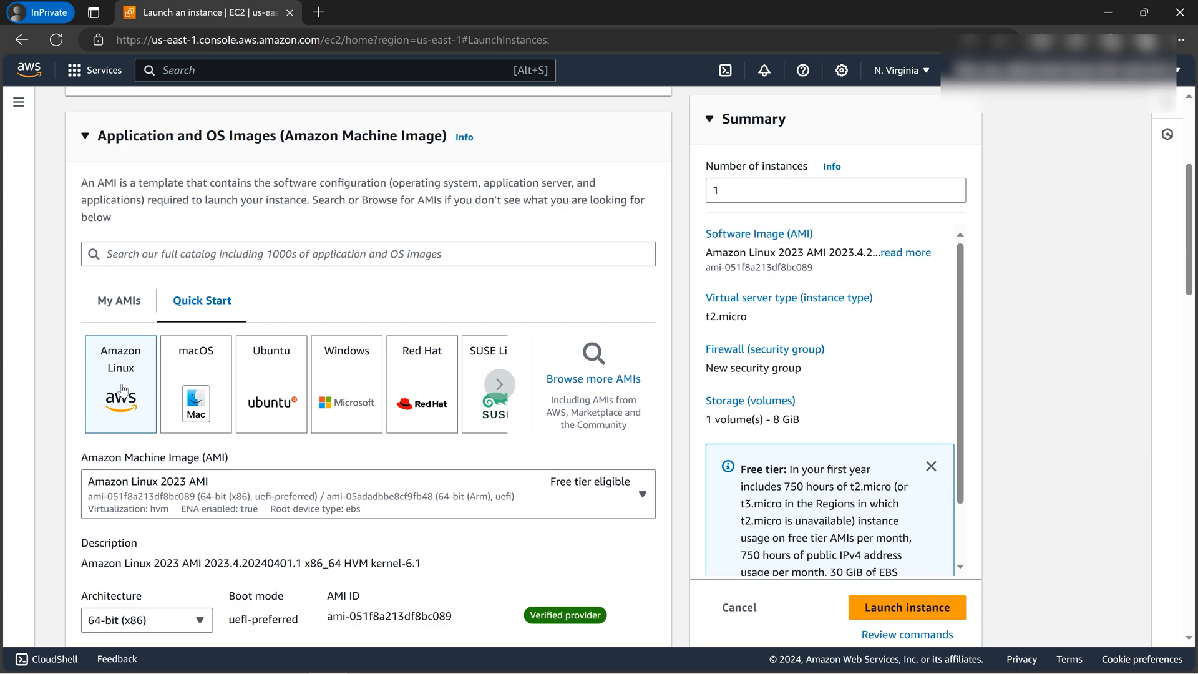
scroll("down", 3)
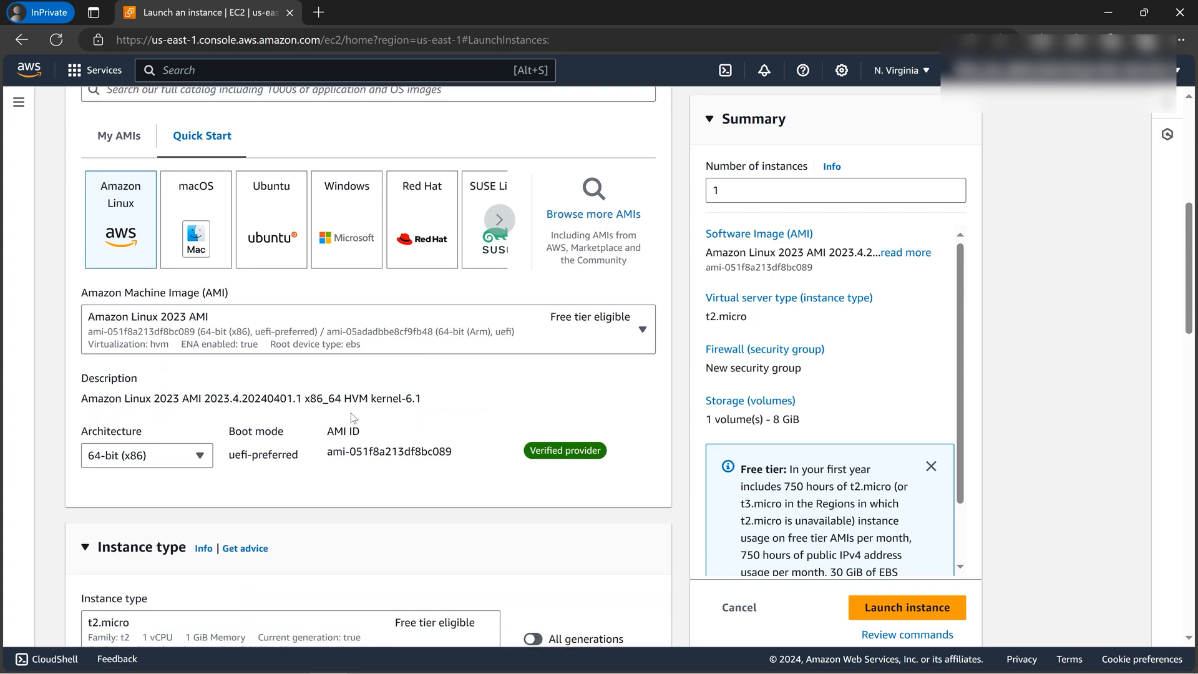
scroll("down", 3)
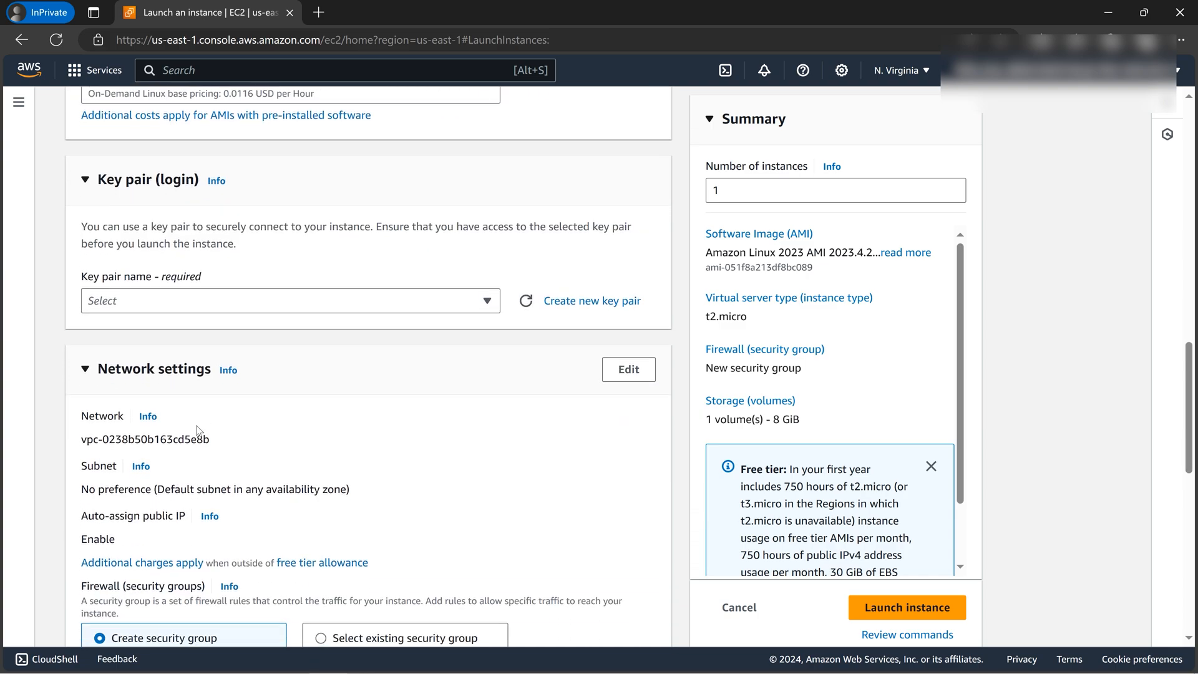
scroll("down", 3)
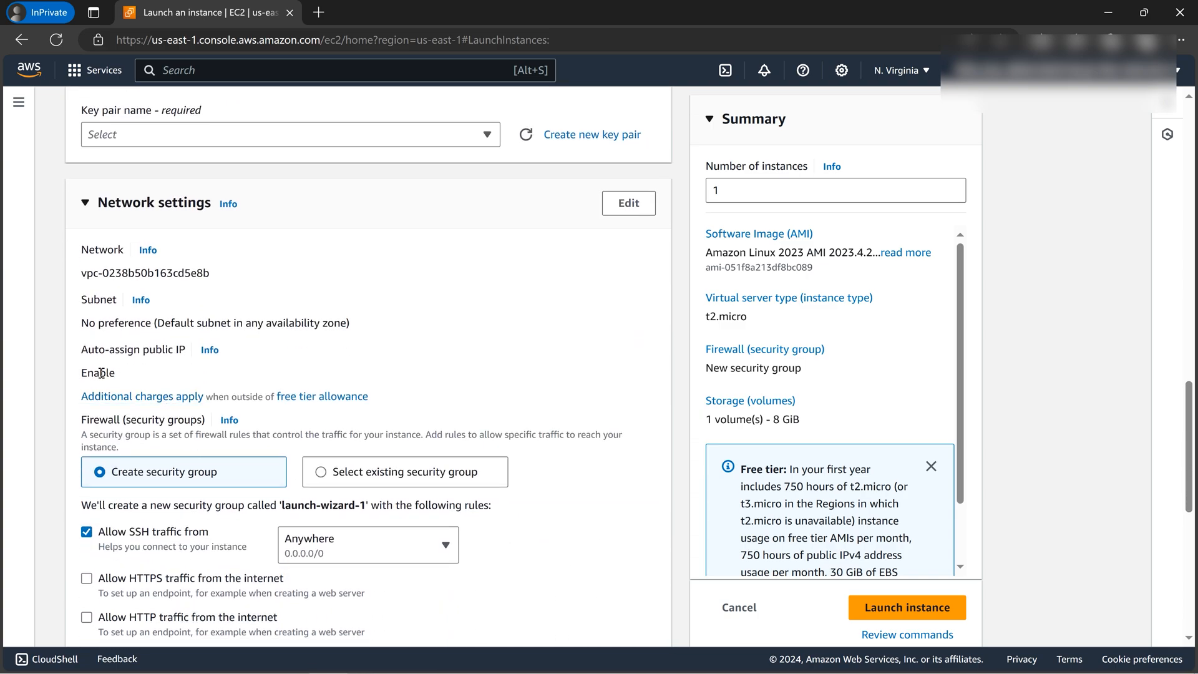
double_click(98, 374)
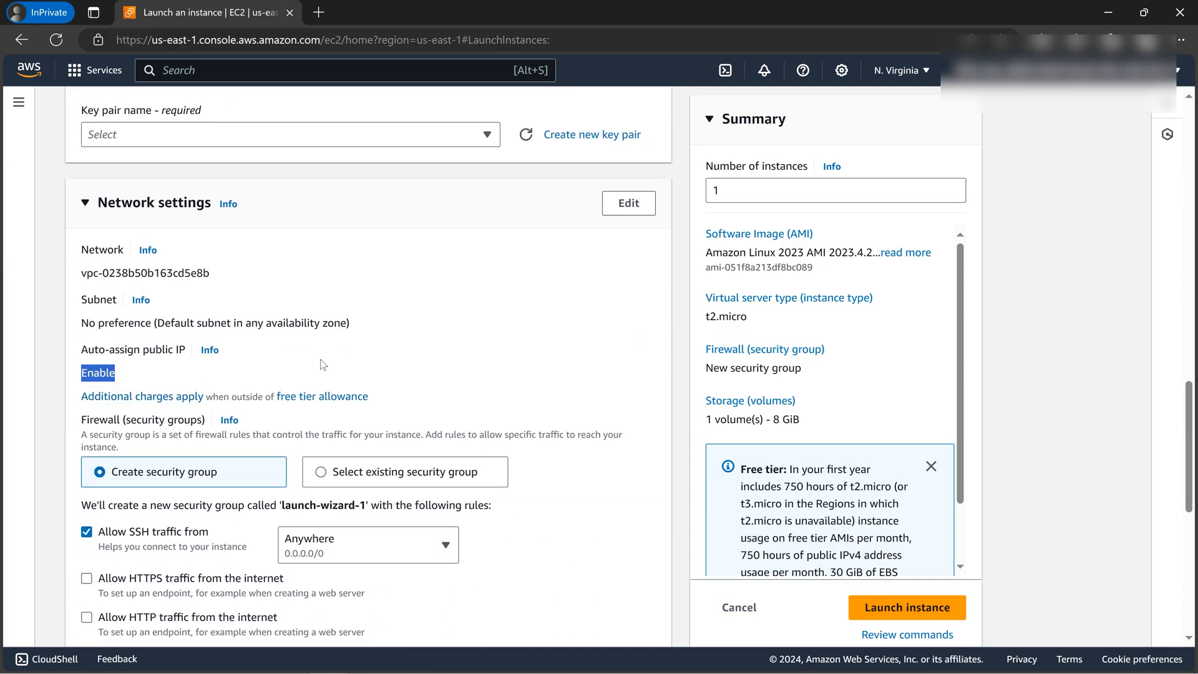
scroll("down", 3)
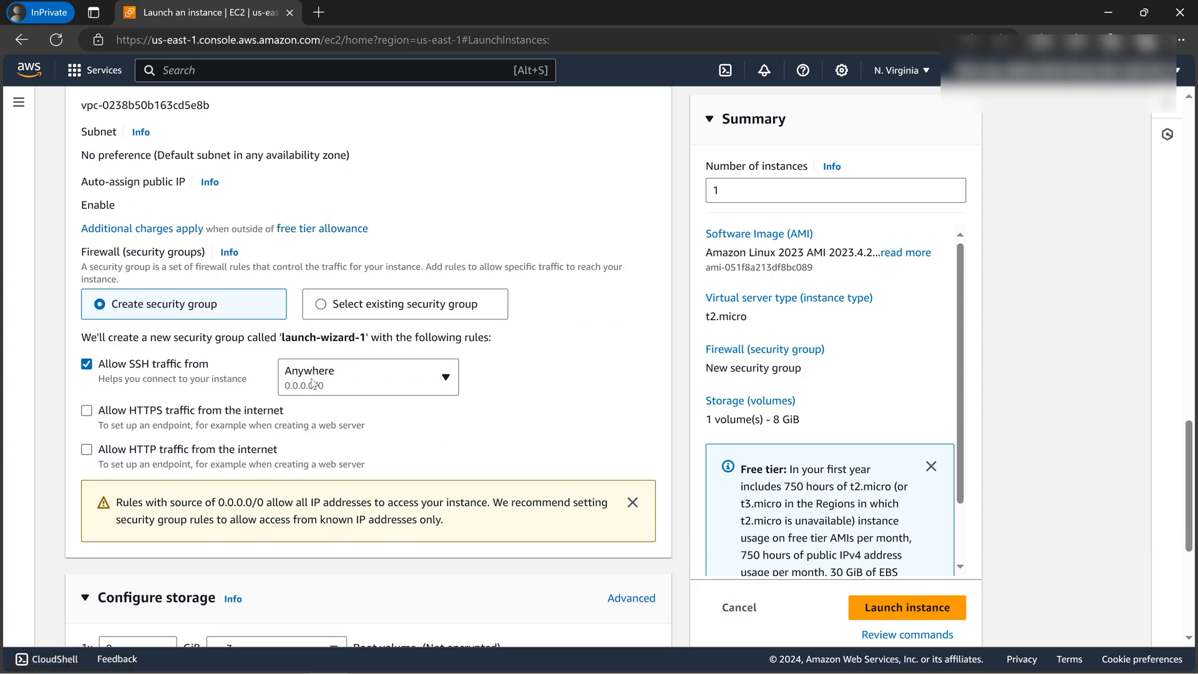
left_click(86, 450)
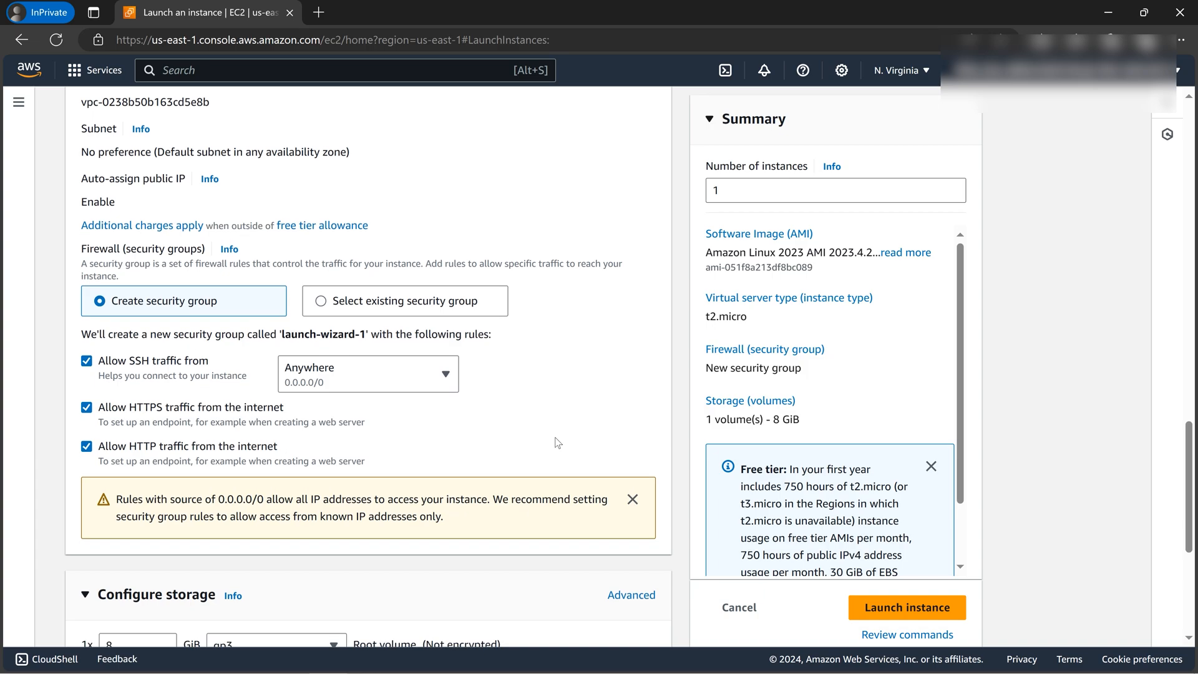
scroll("down", 3)
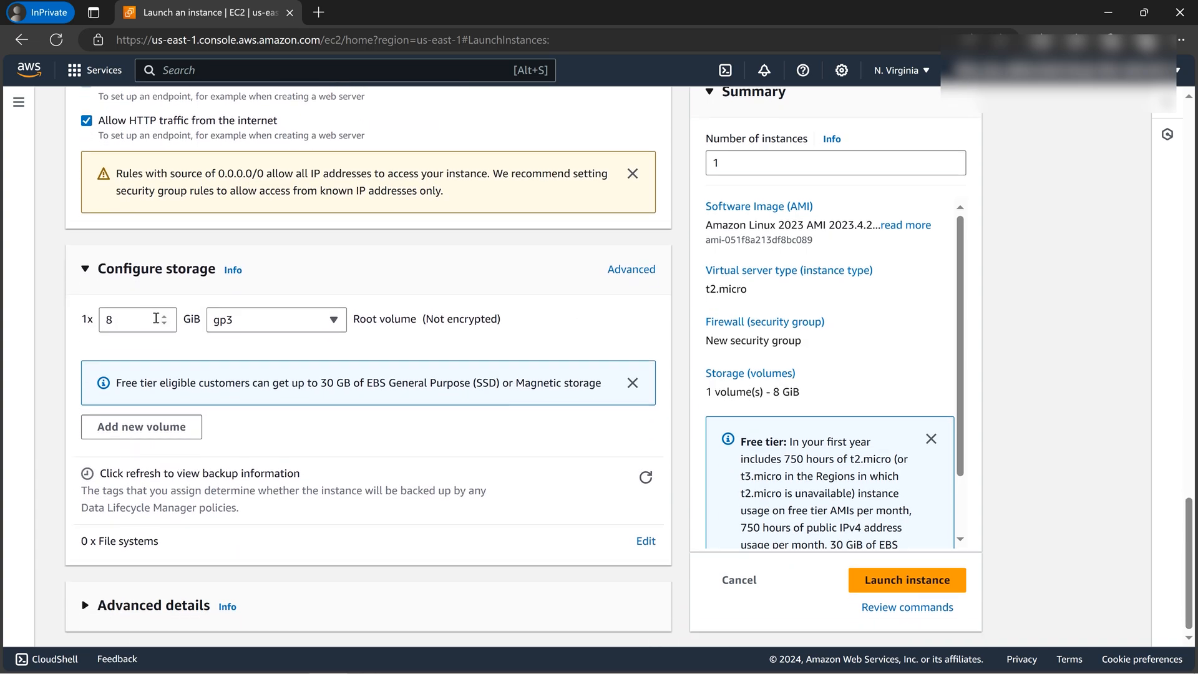
mouse_move(393, 467)
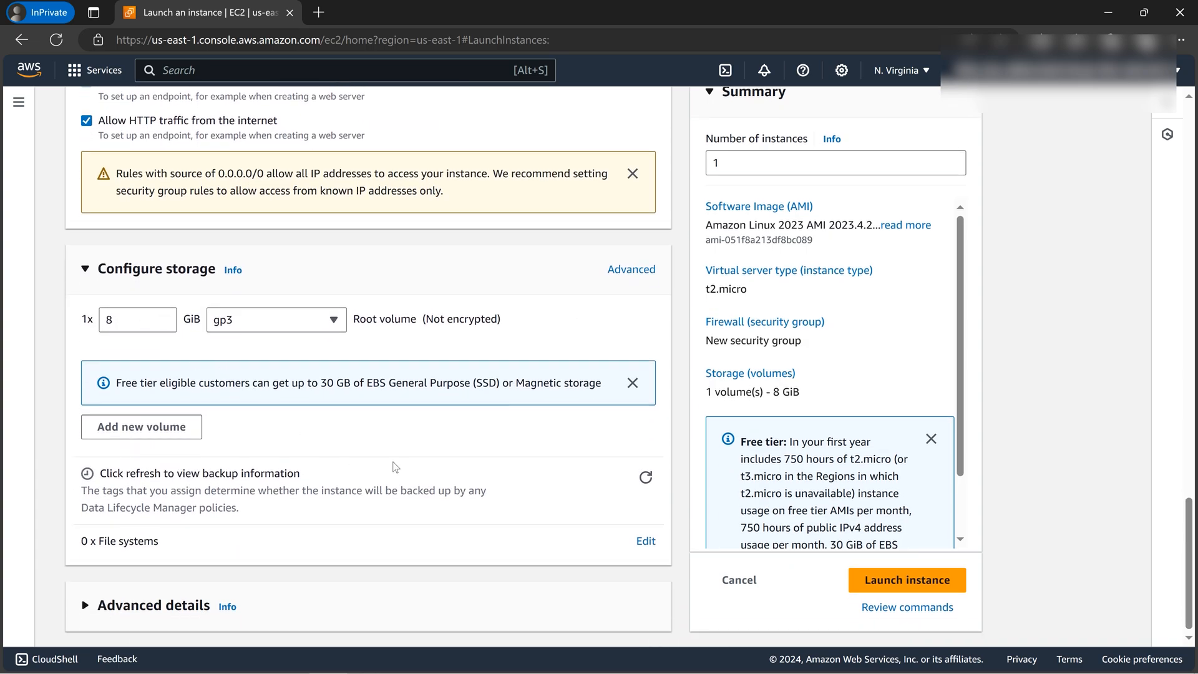
mouse_move(907, 580)
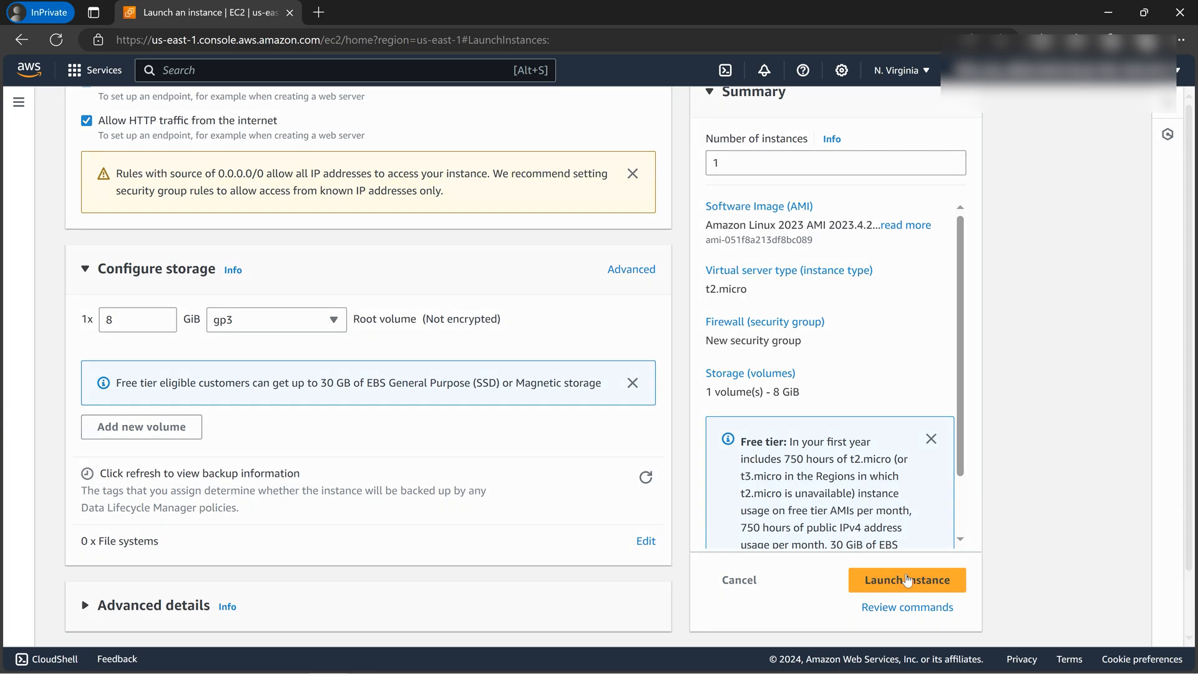
Step: Create an RSA key pair named keypair and launch the instance
left_click(907, 580)
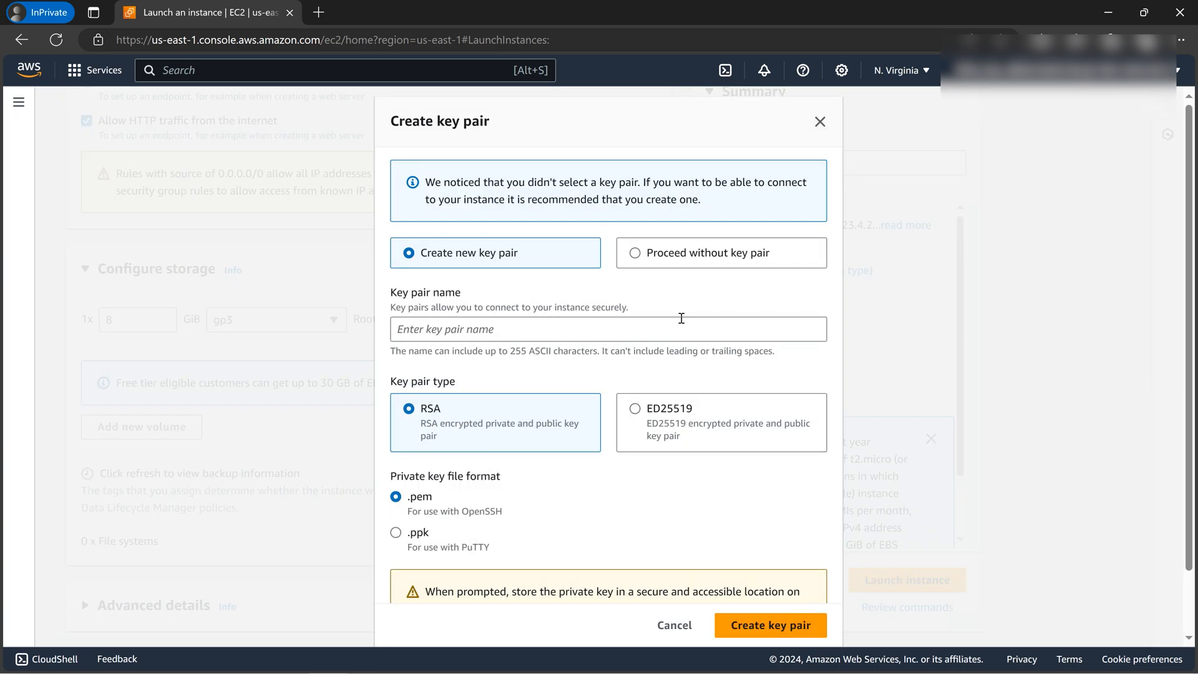
left_click(608, 328)
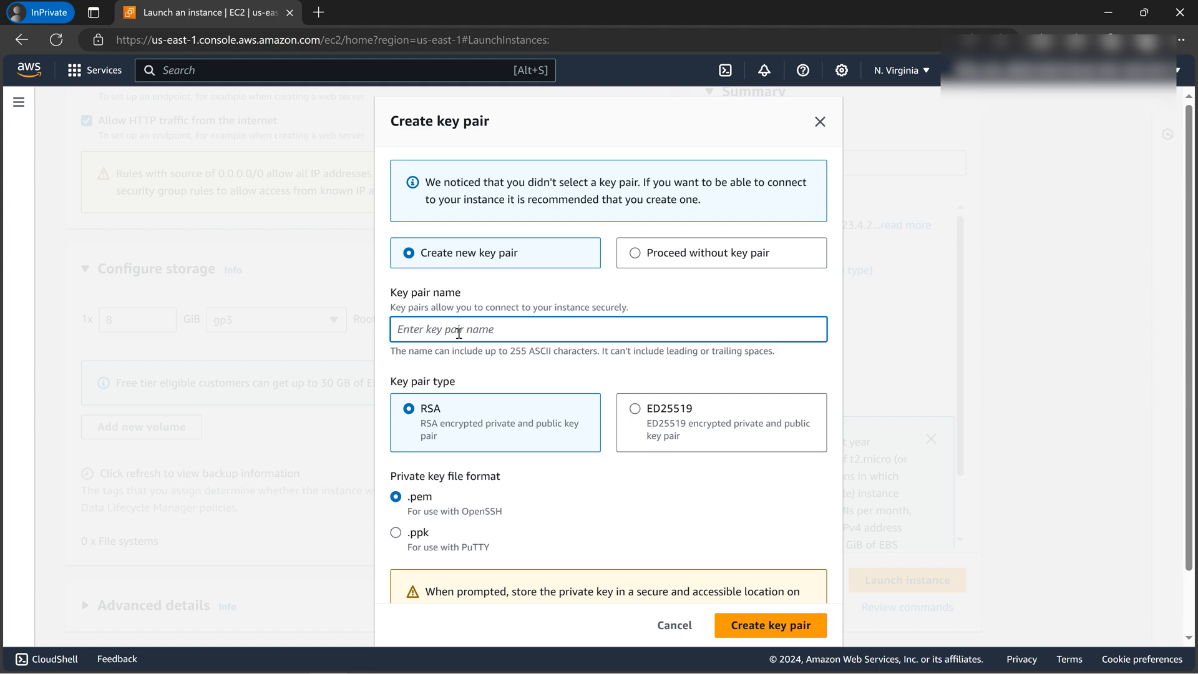
type("keypair")
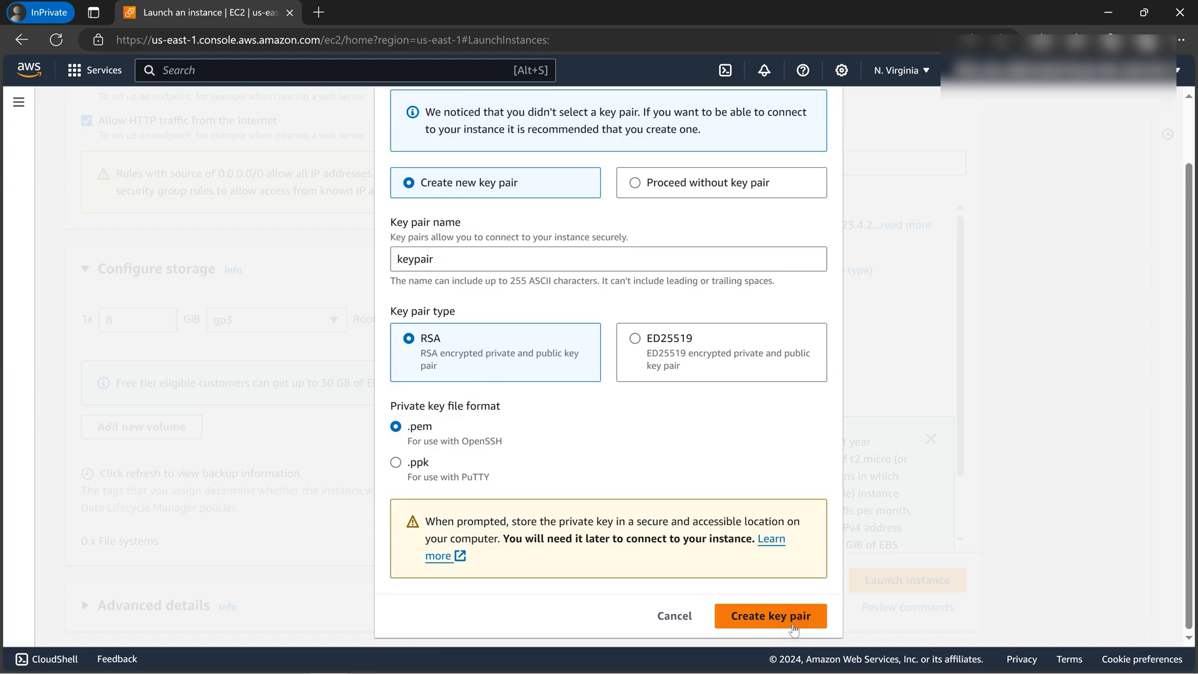
left_click(770, 616)
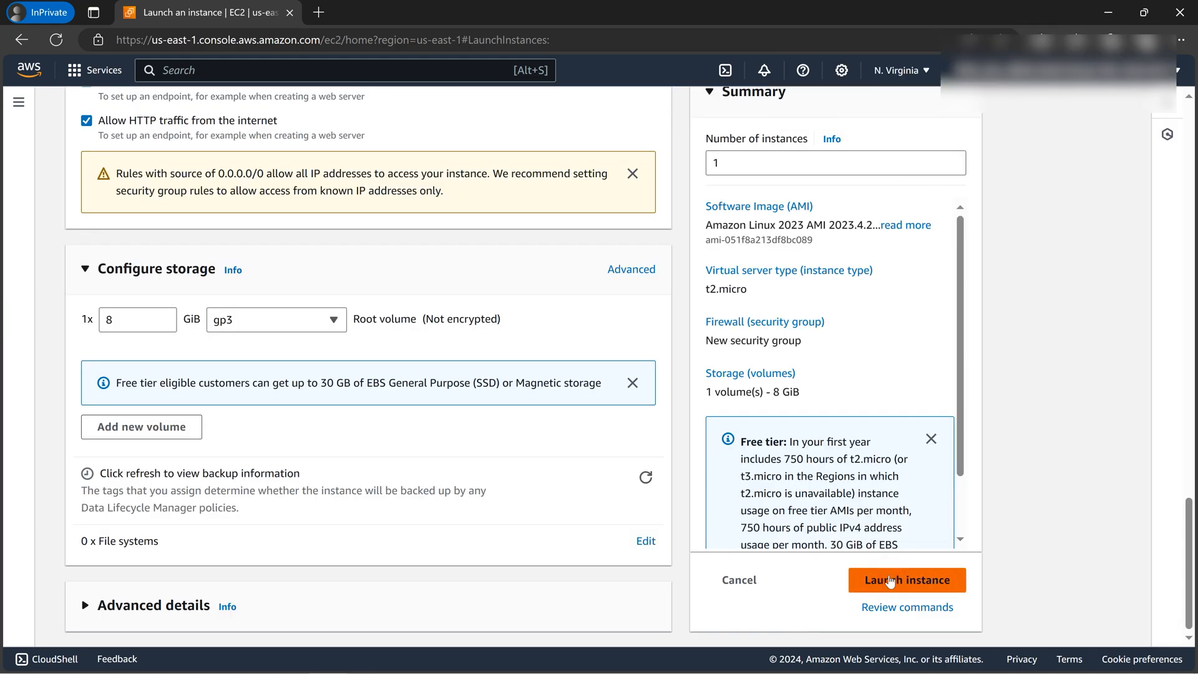
left_click(907, 580)
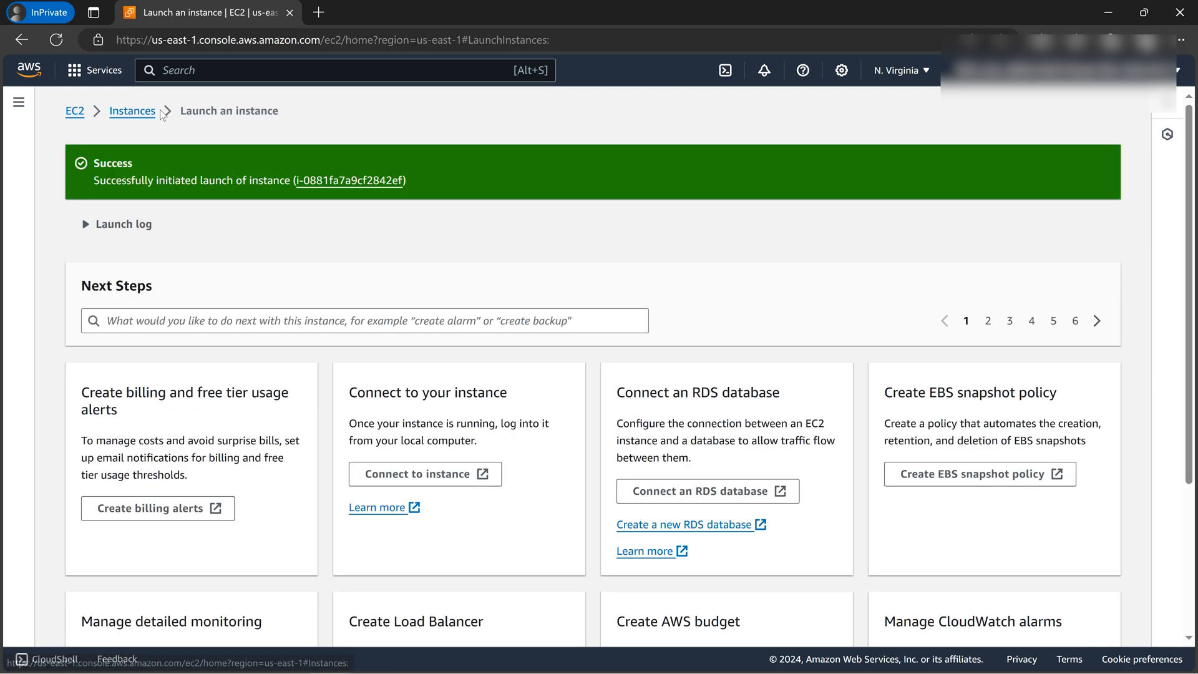
mouse_move(267, 169)
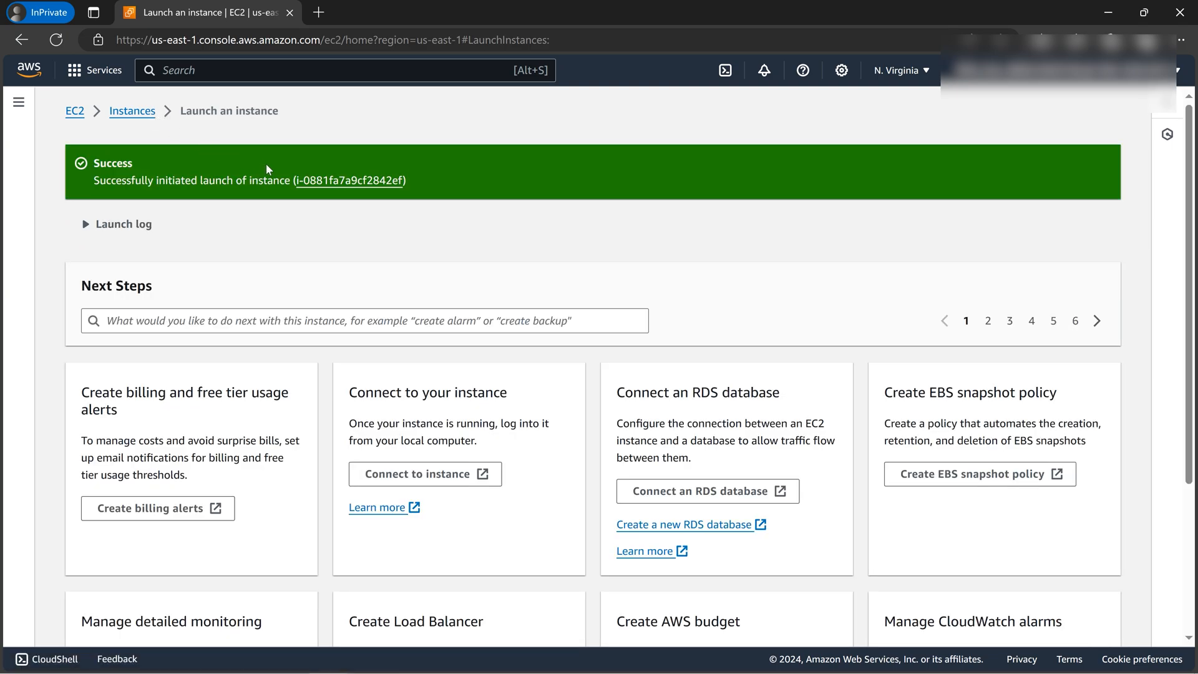
left_click(349, 181)
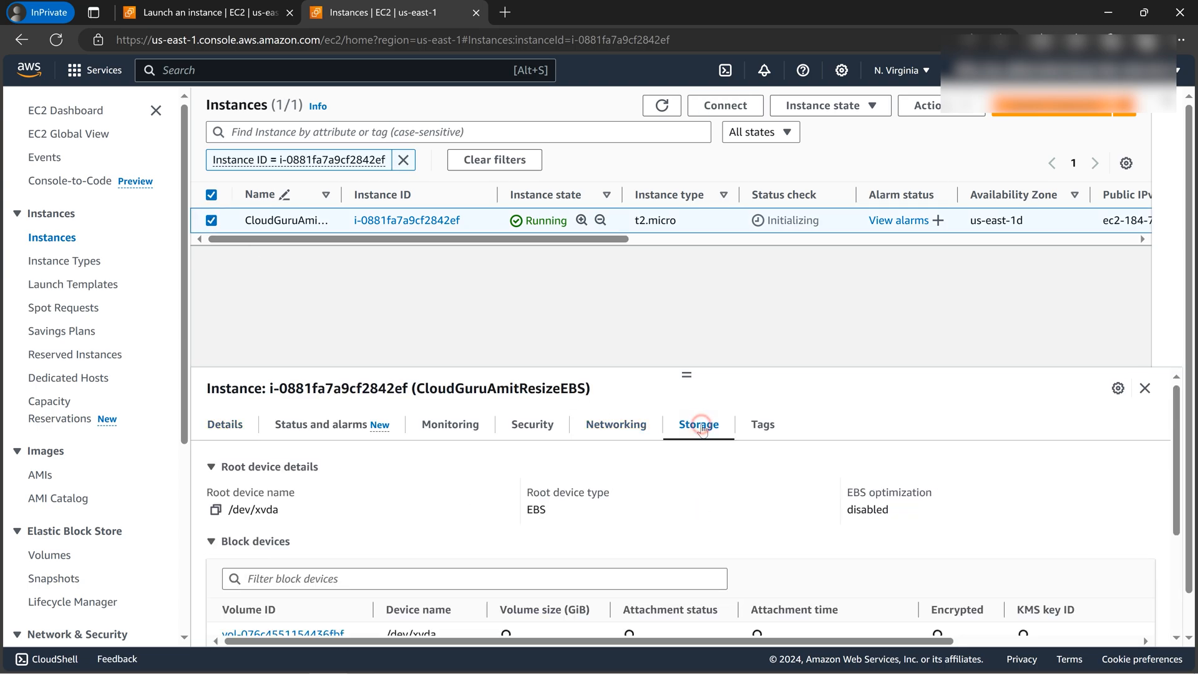
scroll("down", 3)
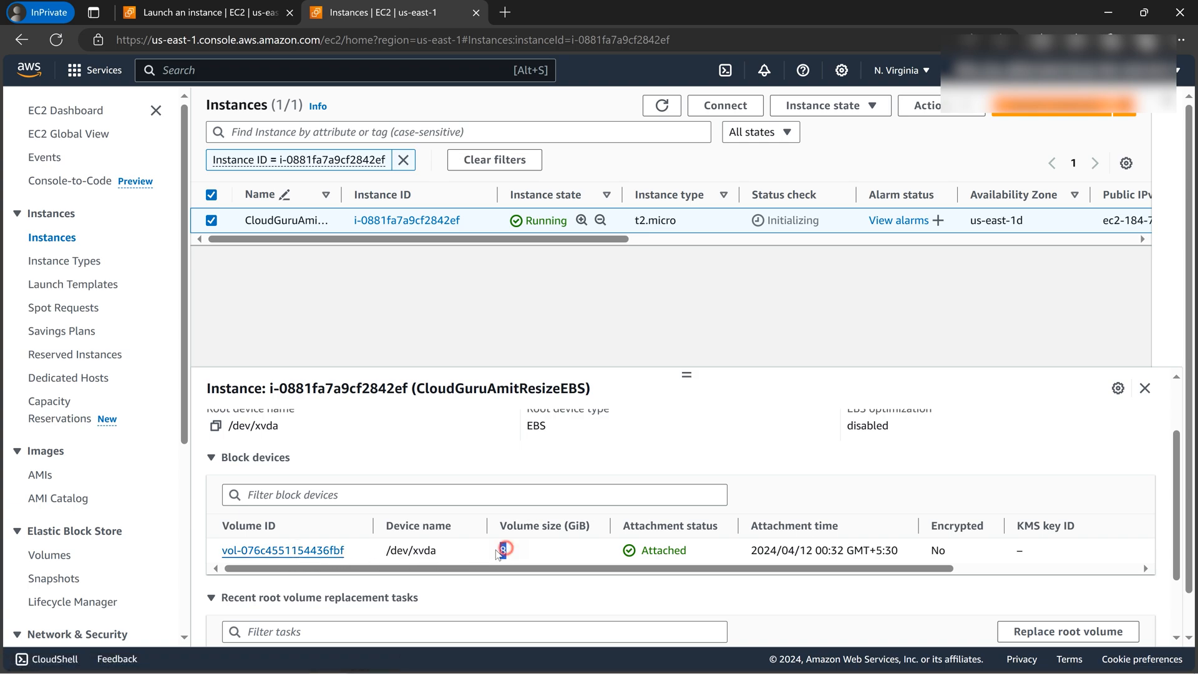
left_click(284, 551)
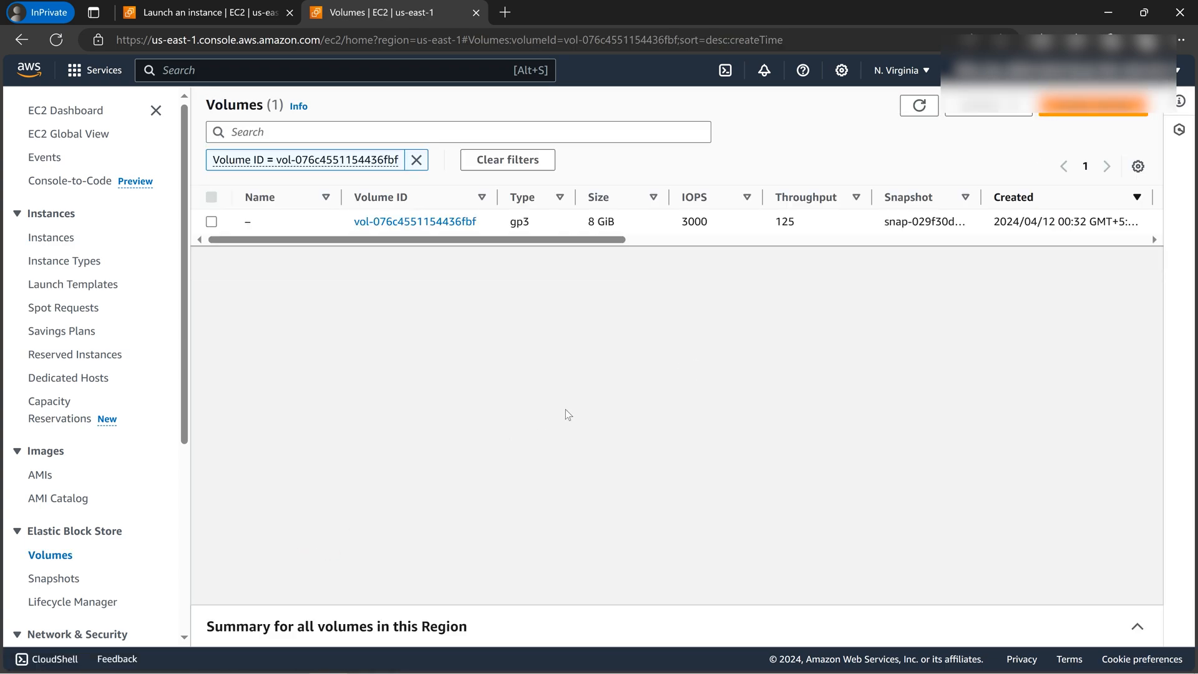
left_click(213, 222)
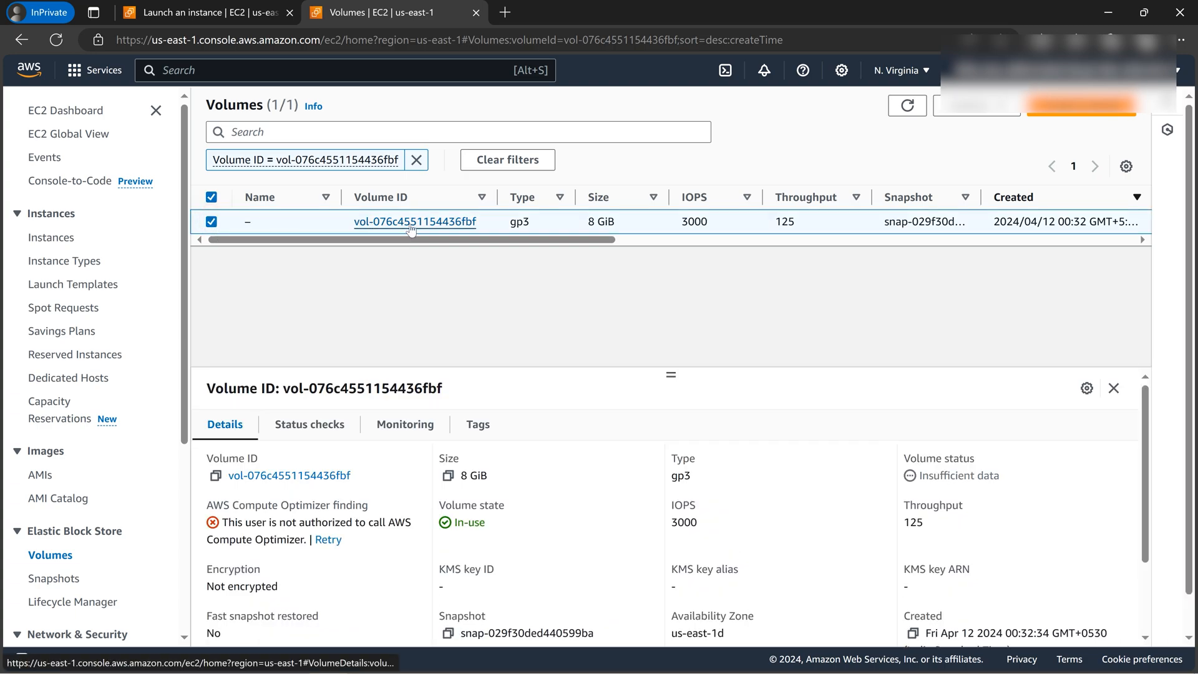
mouse_move(465, 207)
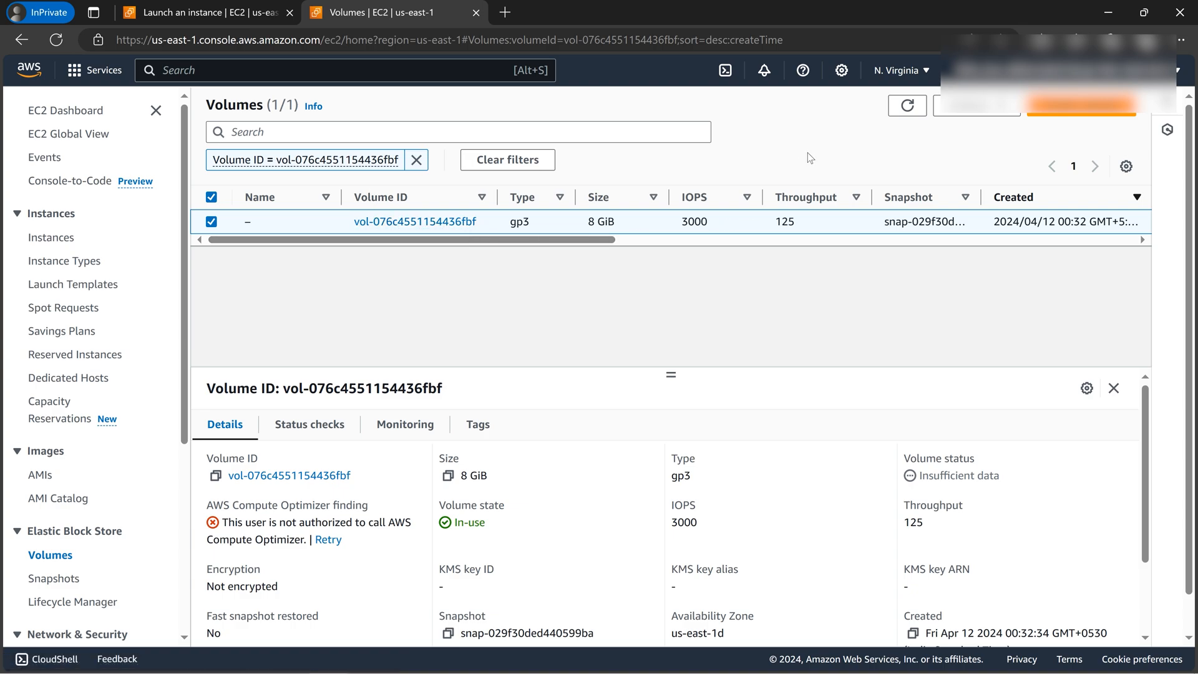
left_click(976, 105)
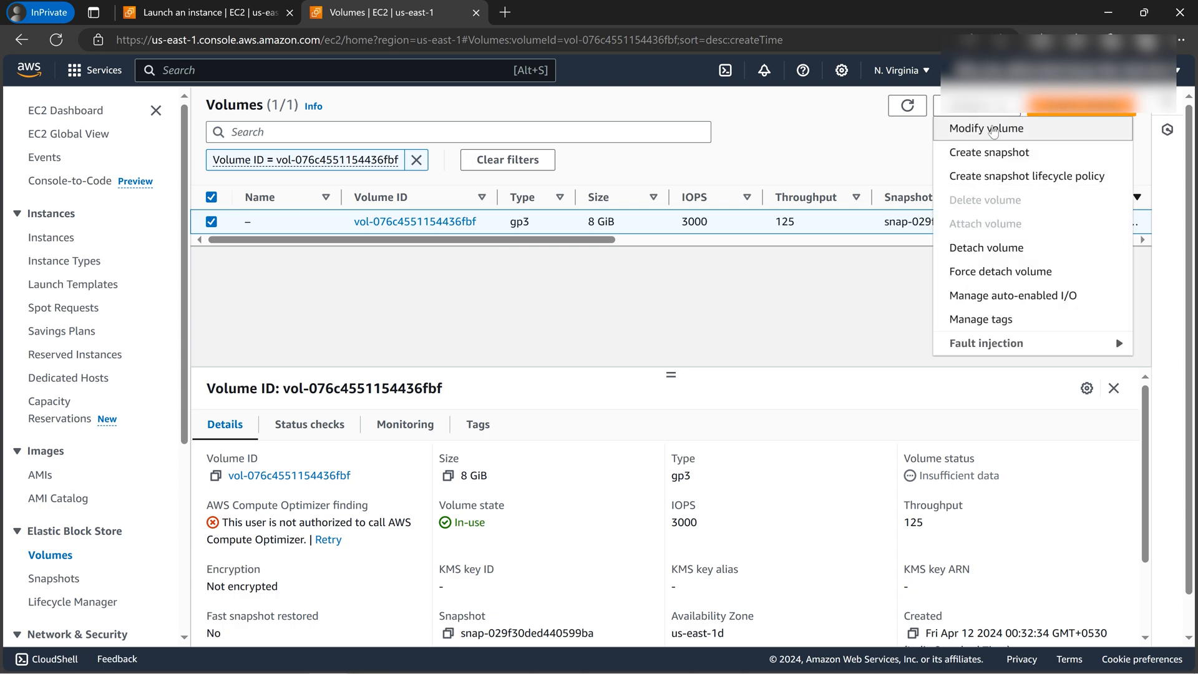
left_click(987, 127)
type("11")
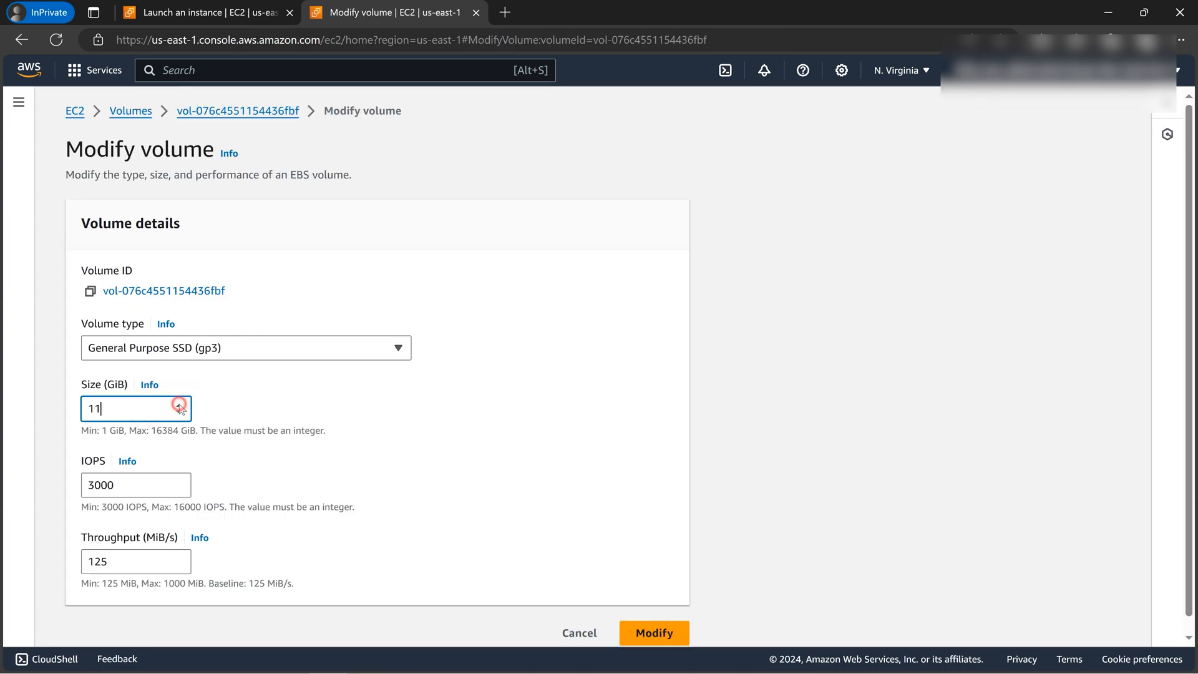
left_click(179, 403)
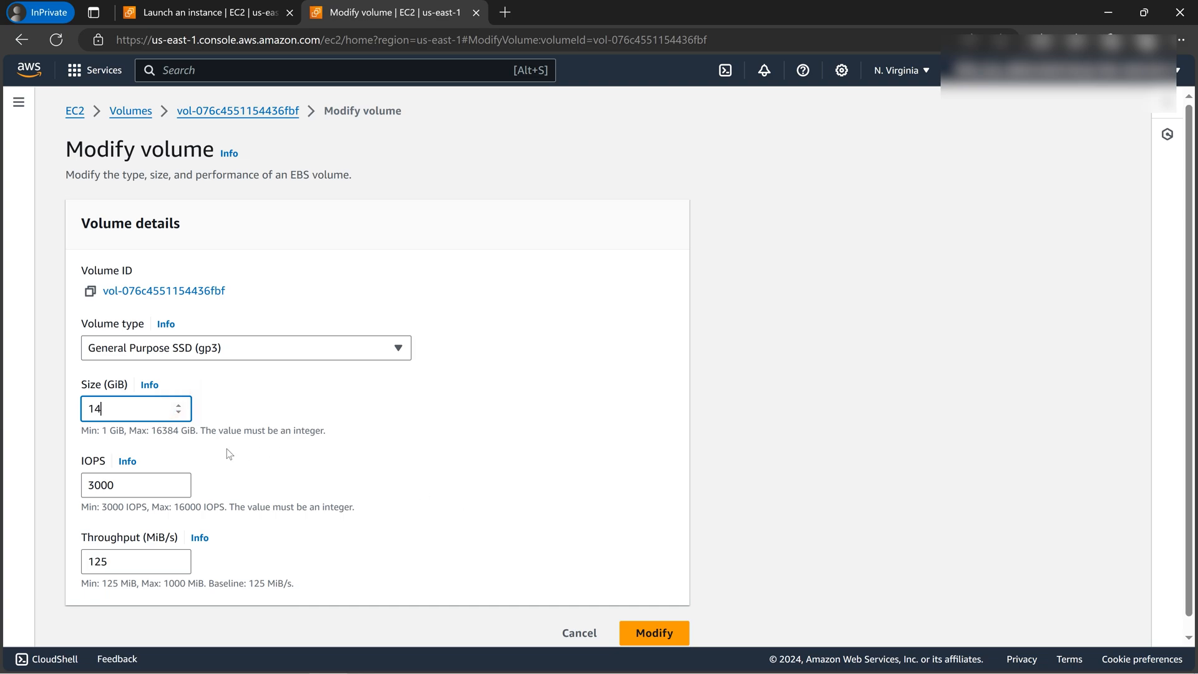
left_click(653, 633)
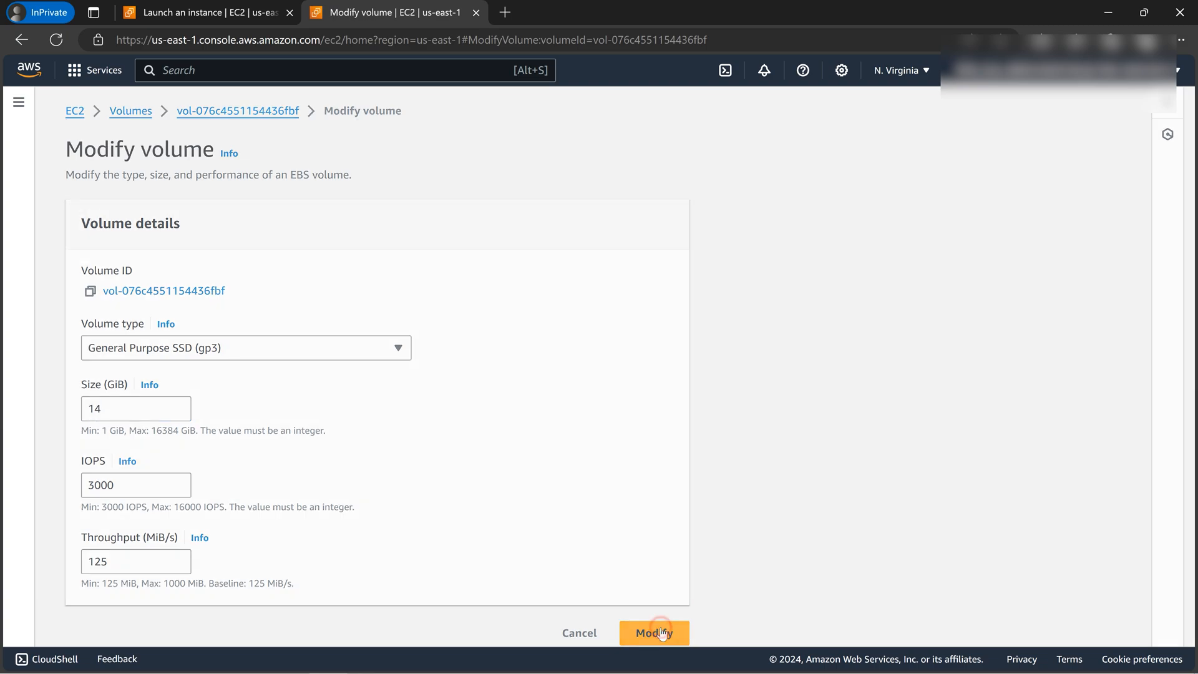
left_click(654, 633)
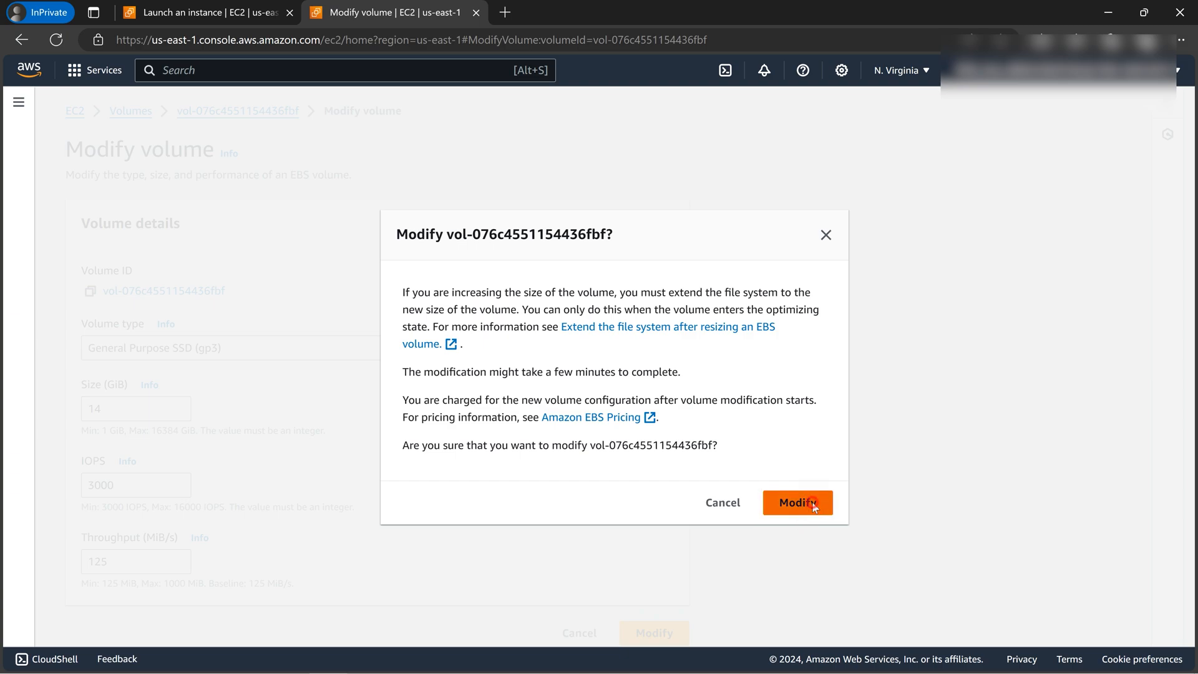
left_click(798, 501)
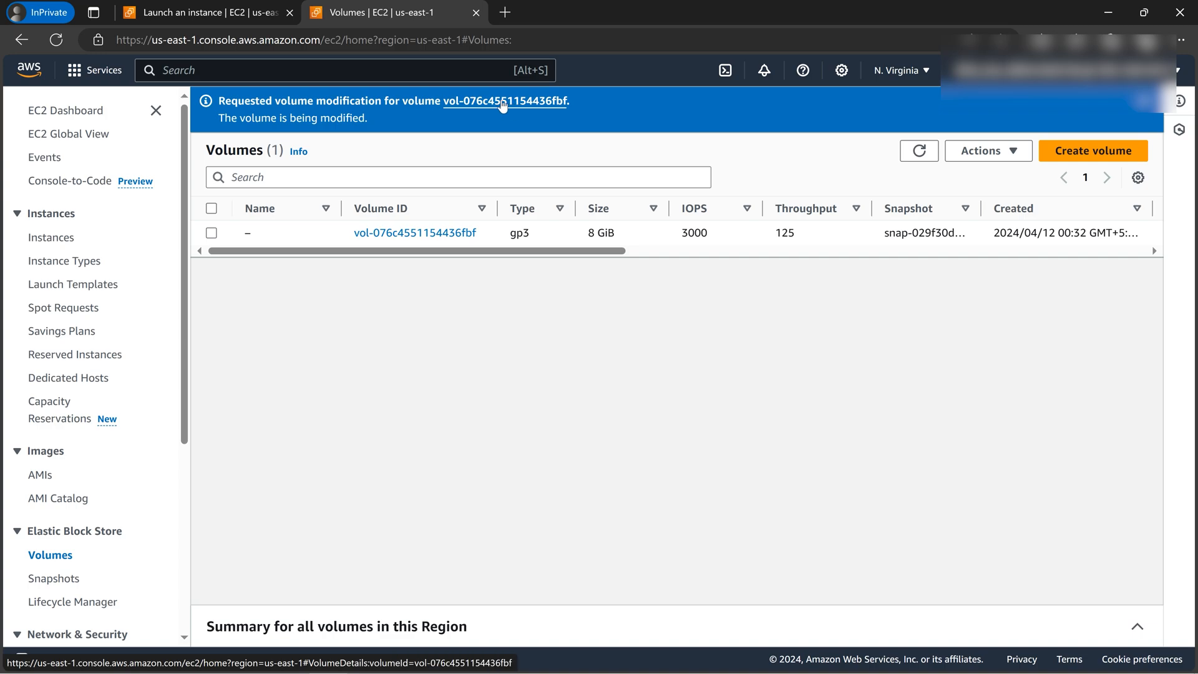
mouse_move(335, 97)
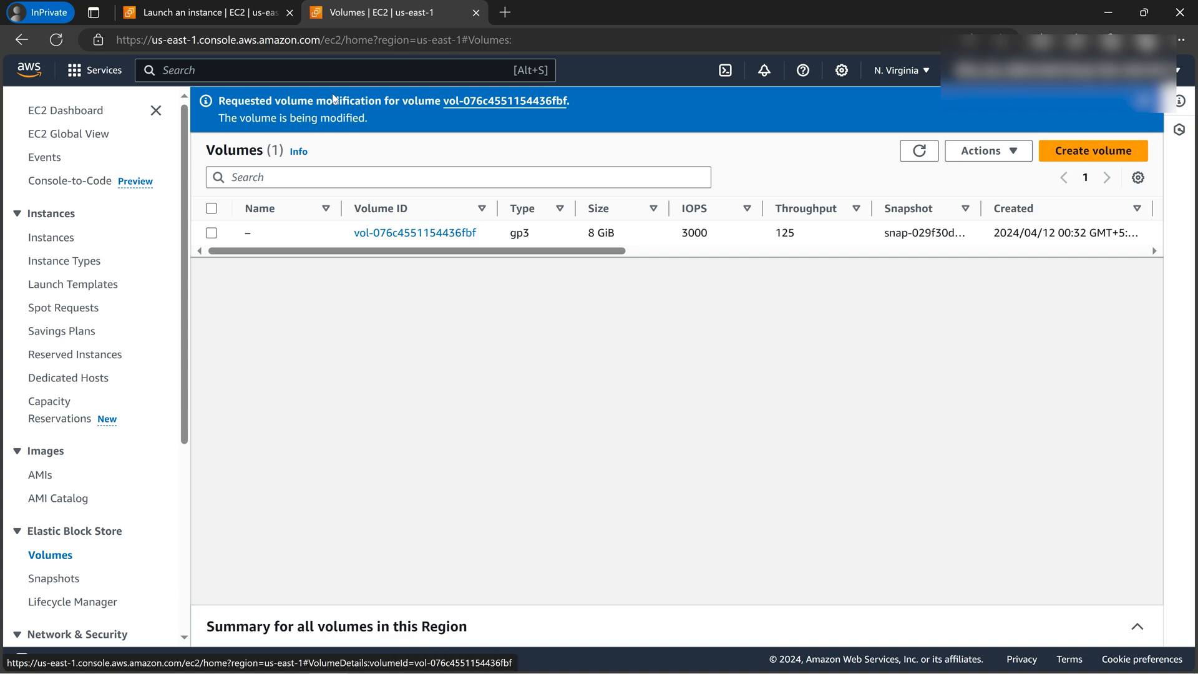
Step: Return to Instances and select the CloudGuruAmitResizeEBS instance
left_click(51, 238)
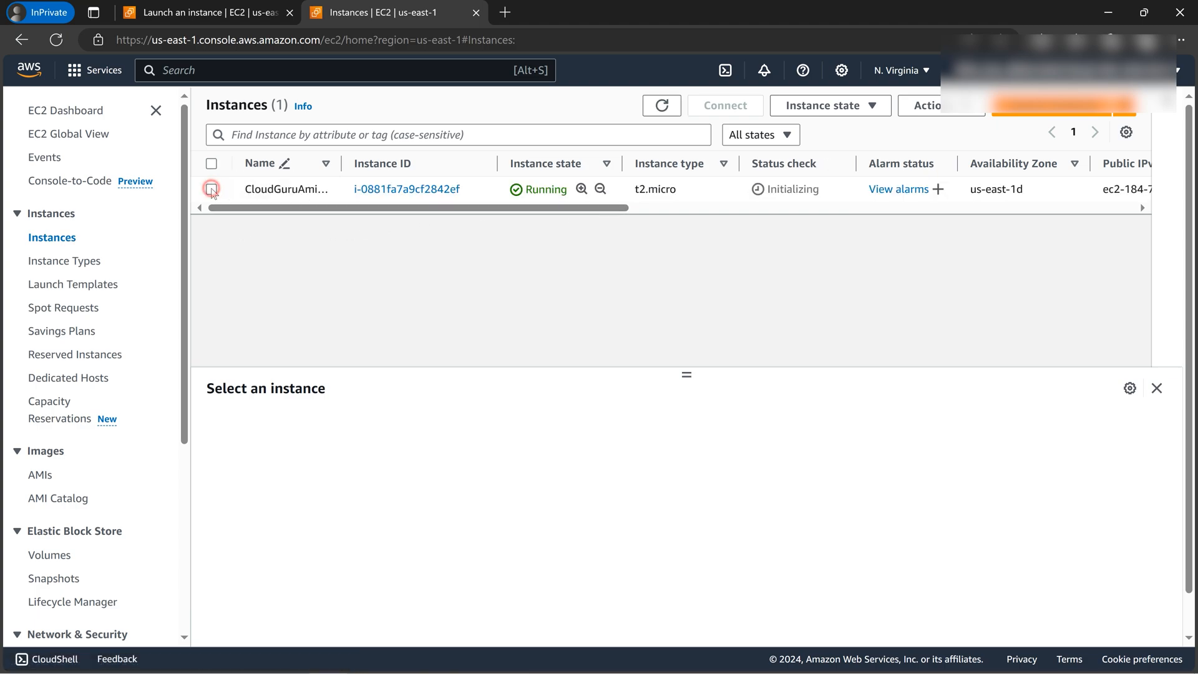
left_click(213, 188)
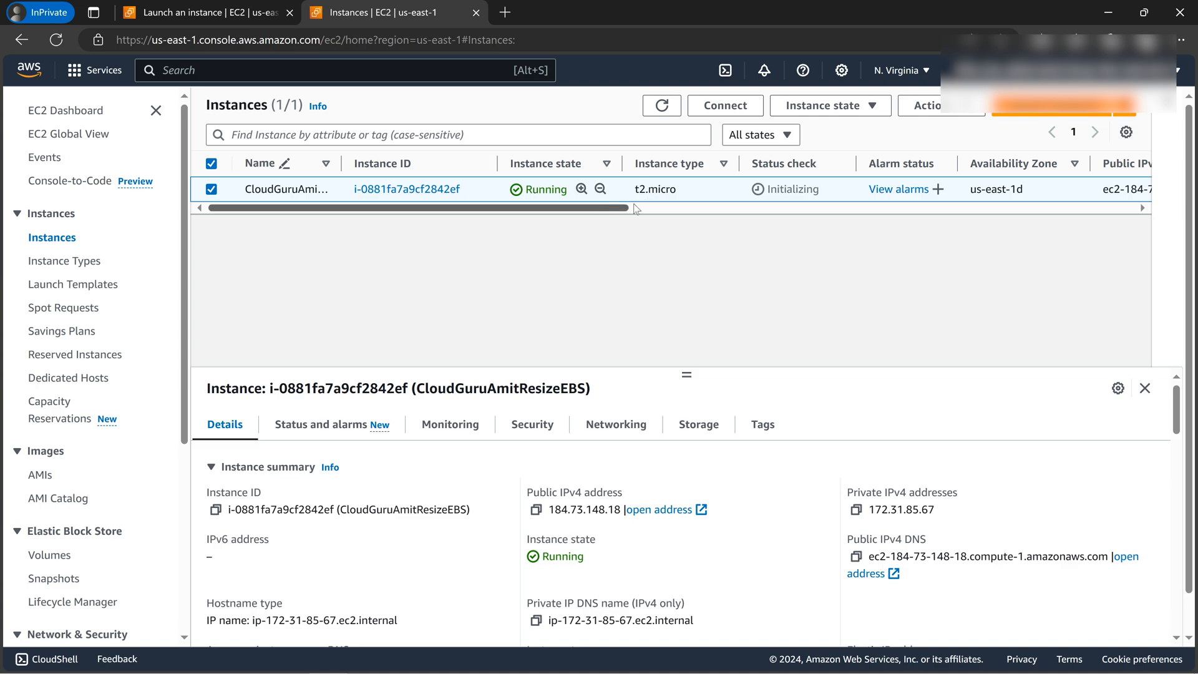
Step: Connect to the instance via EC2 Instance Connect as ec2-user in a browser shell
left_click(724, 105)
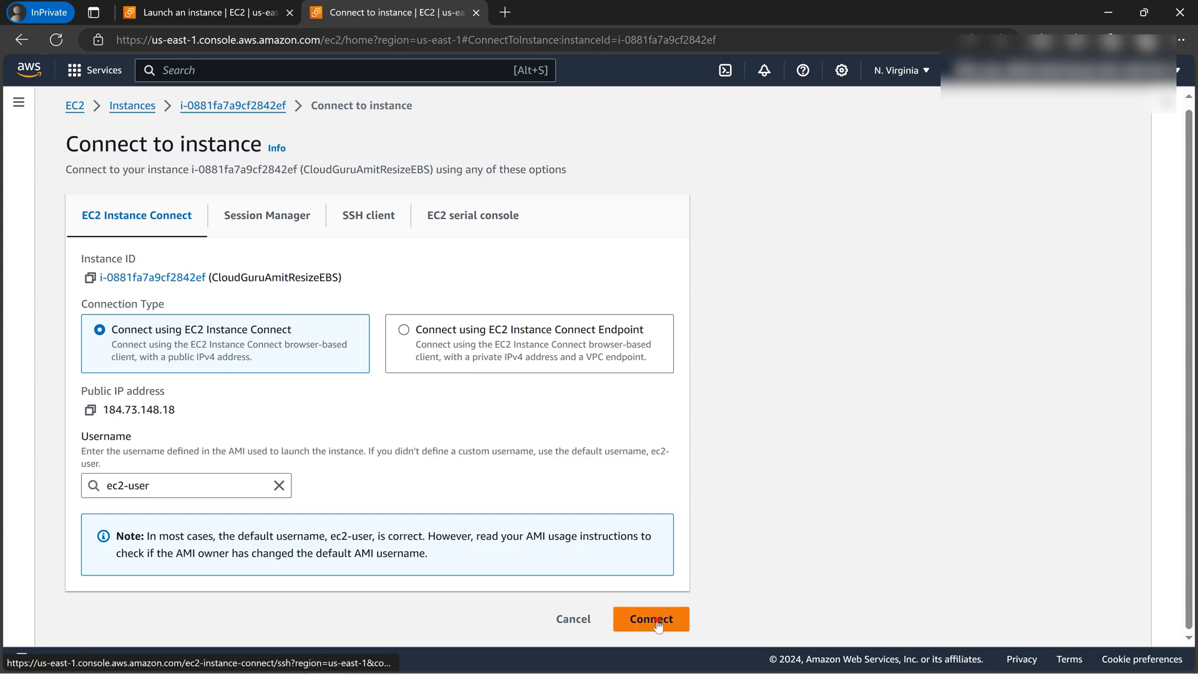
left_click(651, 620)
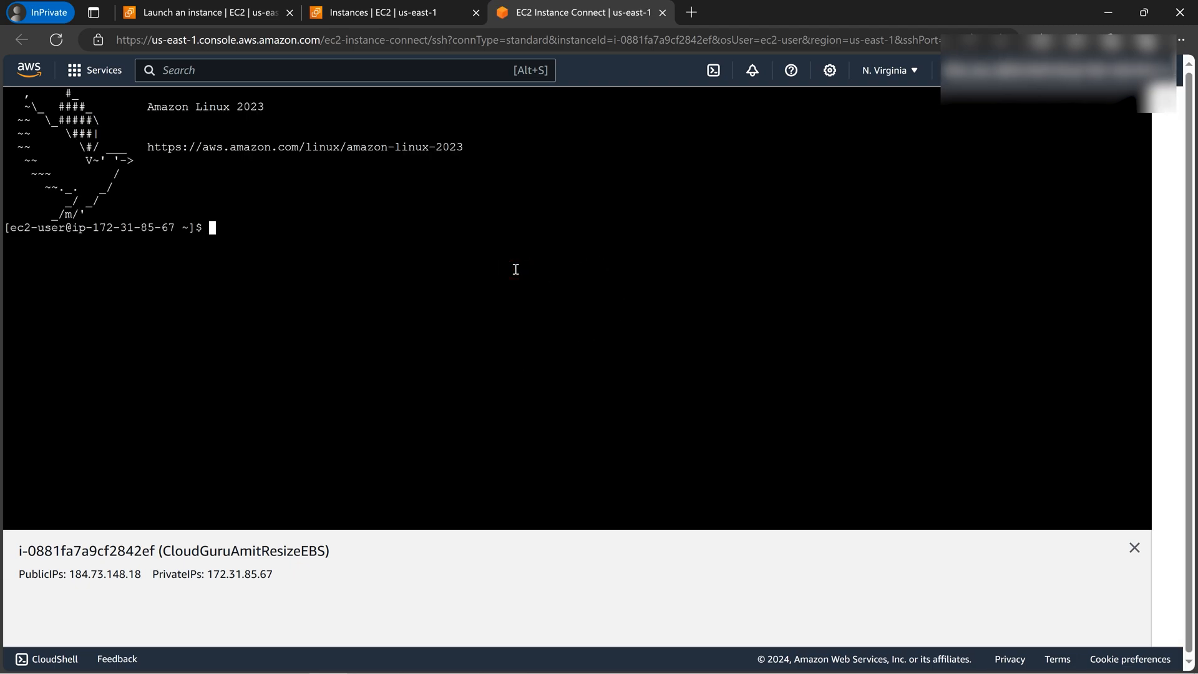
Step: Become root with sudo su, then run df -h and lsblk showing / at 8.0G and xvda at 14G
type("sudo")
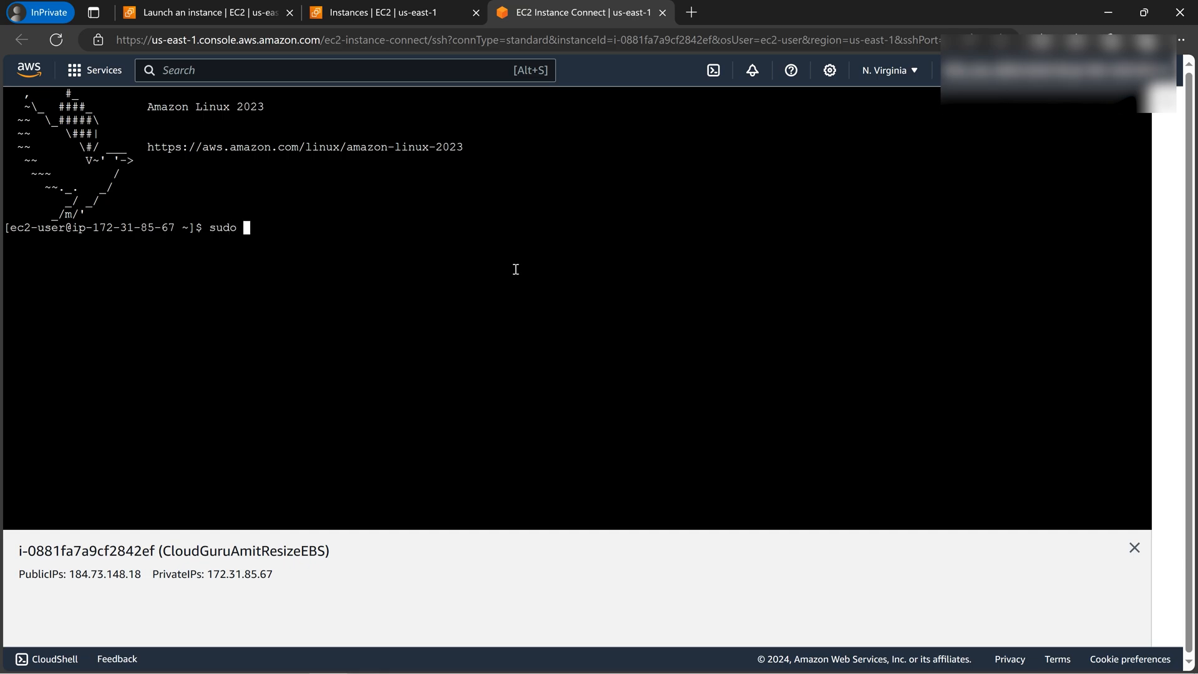
type("su")
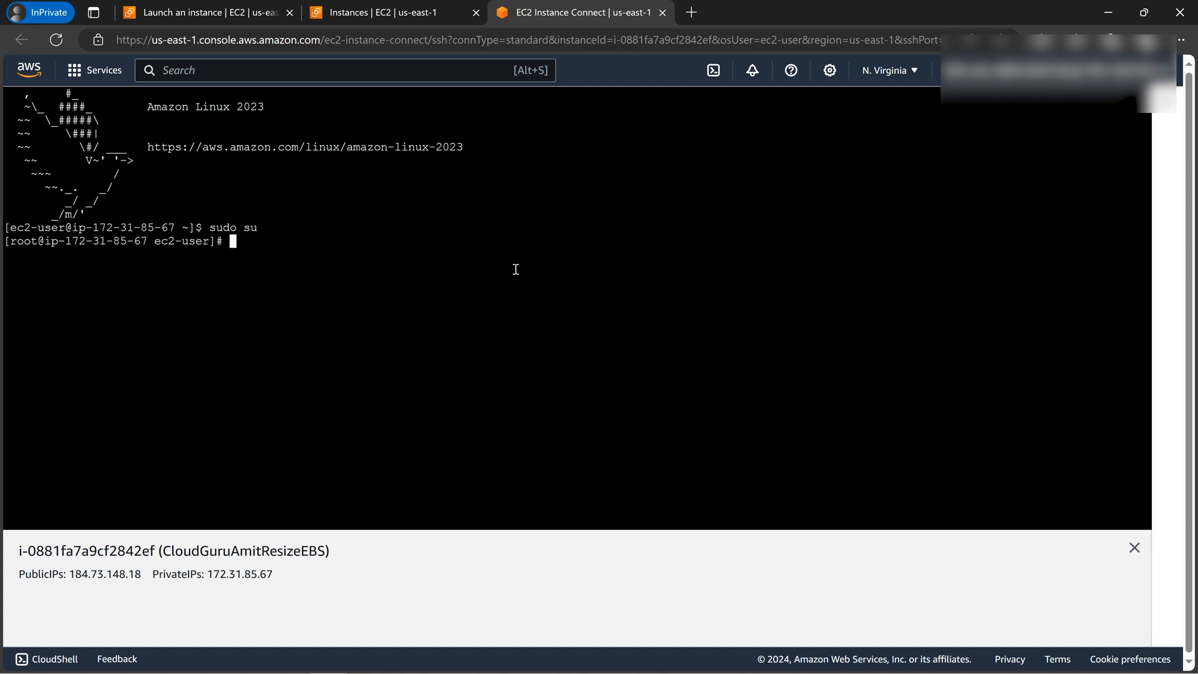
type("df")
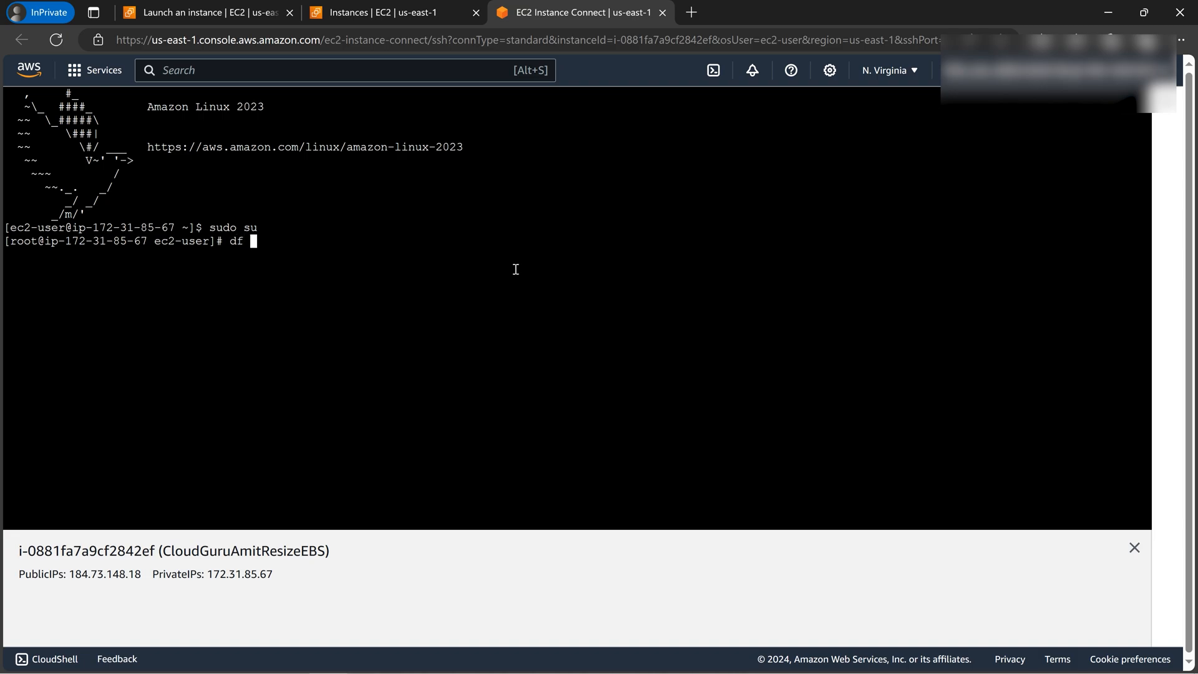
type("-h")
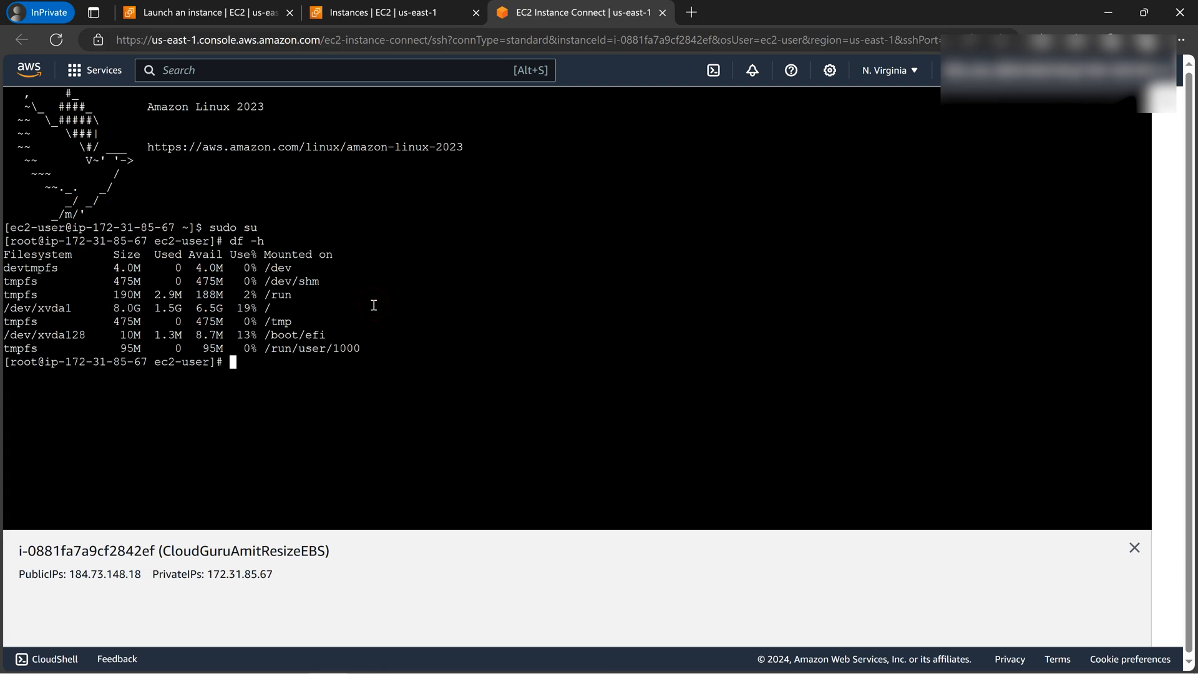
mouse_move(278, 294)
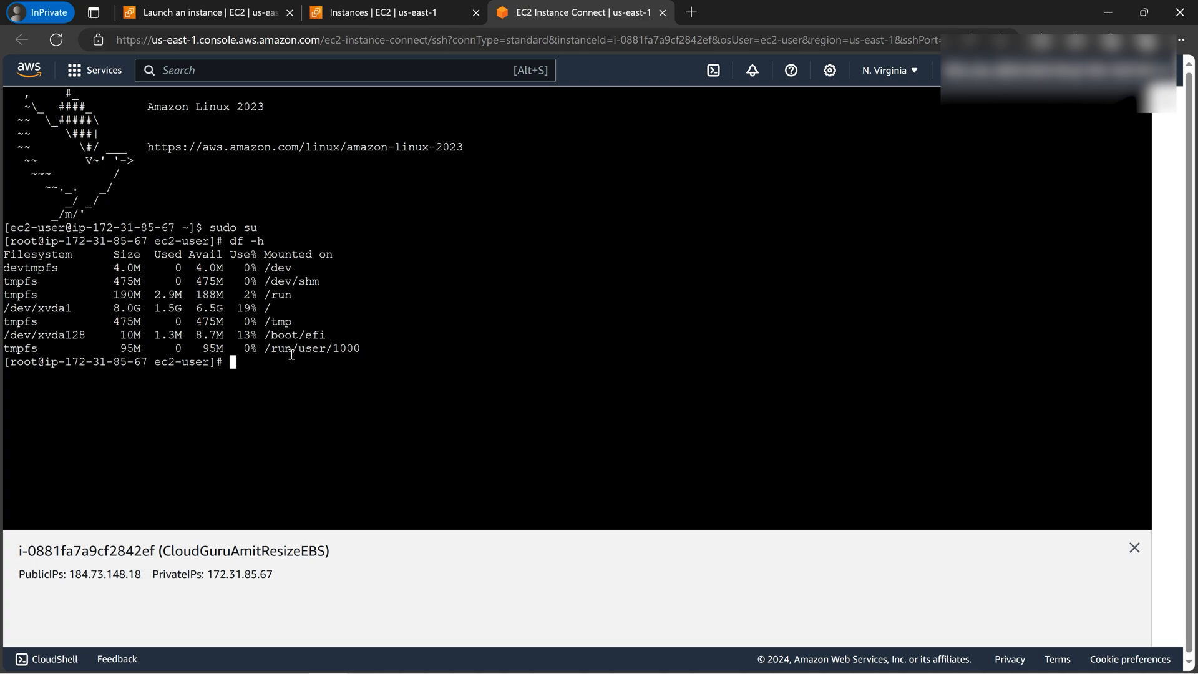
type("lsblk")
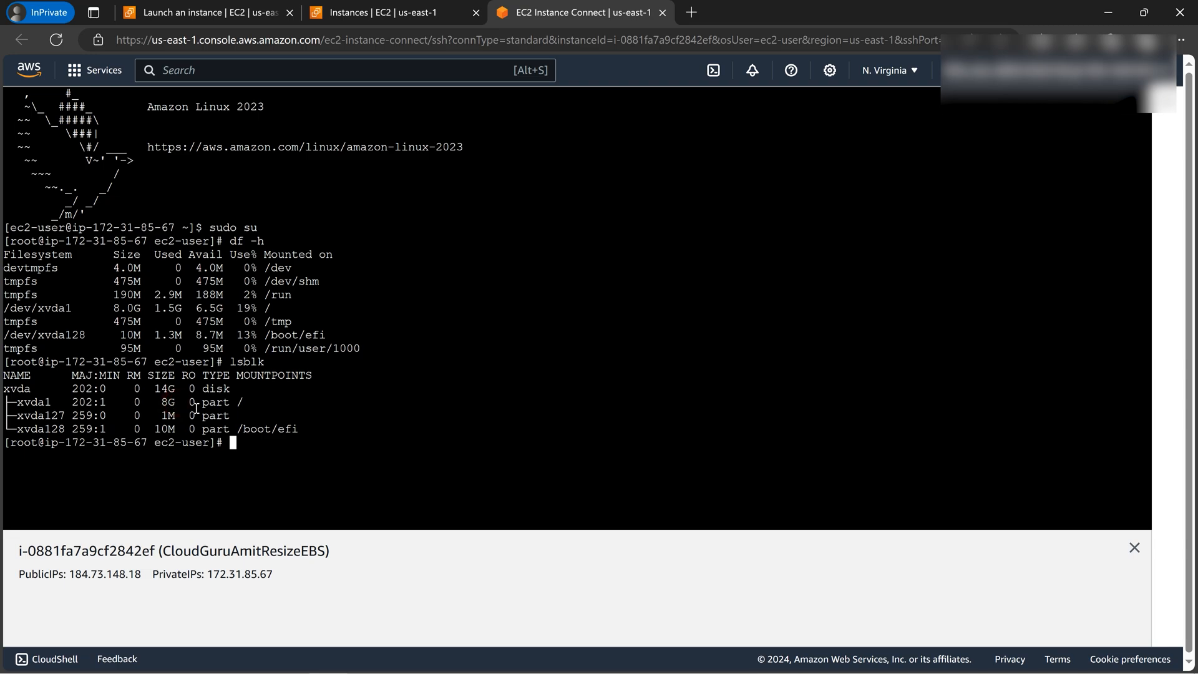
Step: Run growpart /dev/xvda 1 to extend the root partition to the full 14G disk
type("gr")
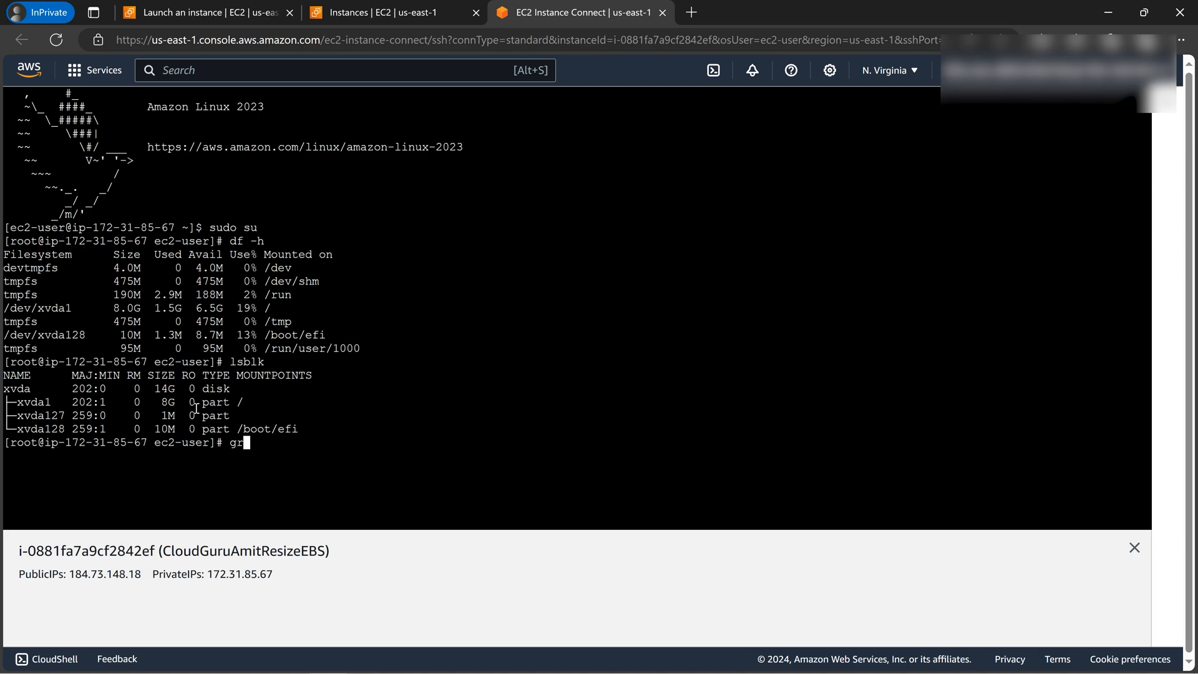
type("owp")
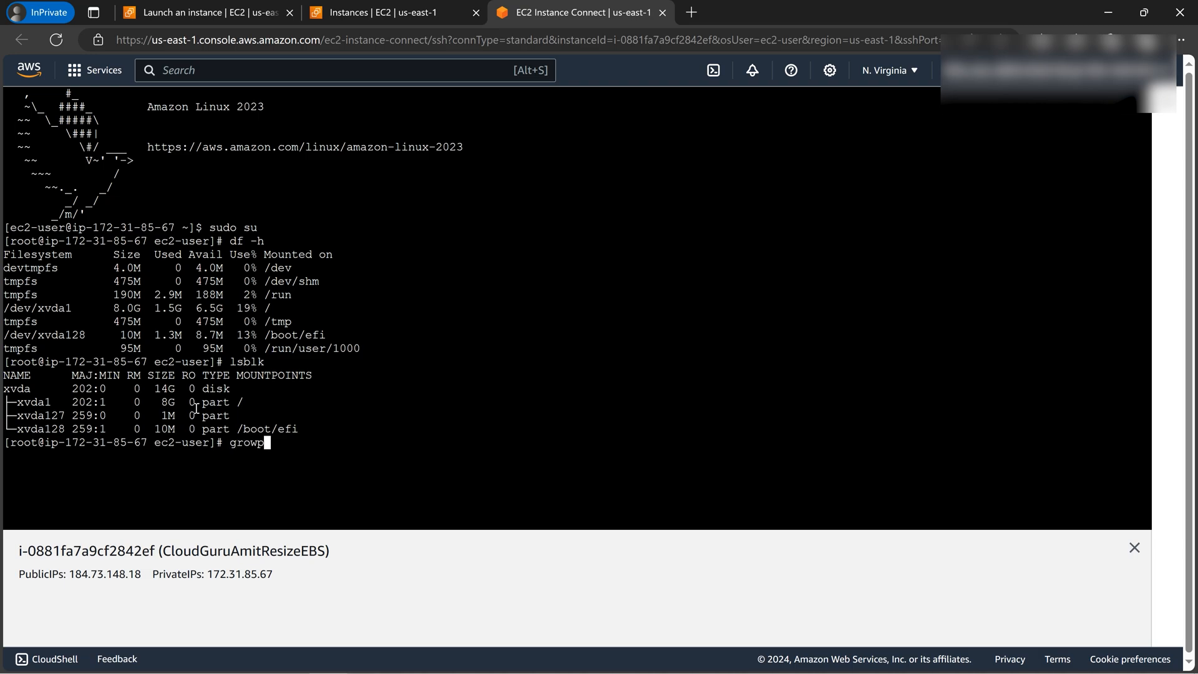
type("art")
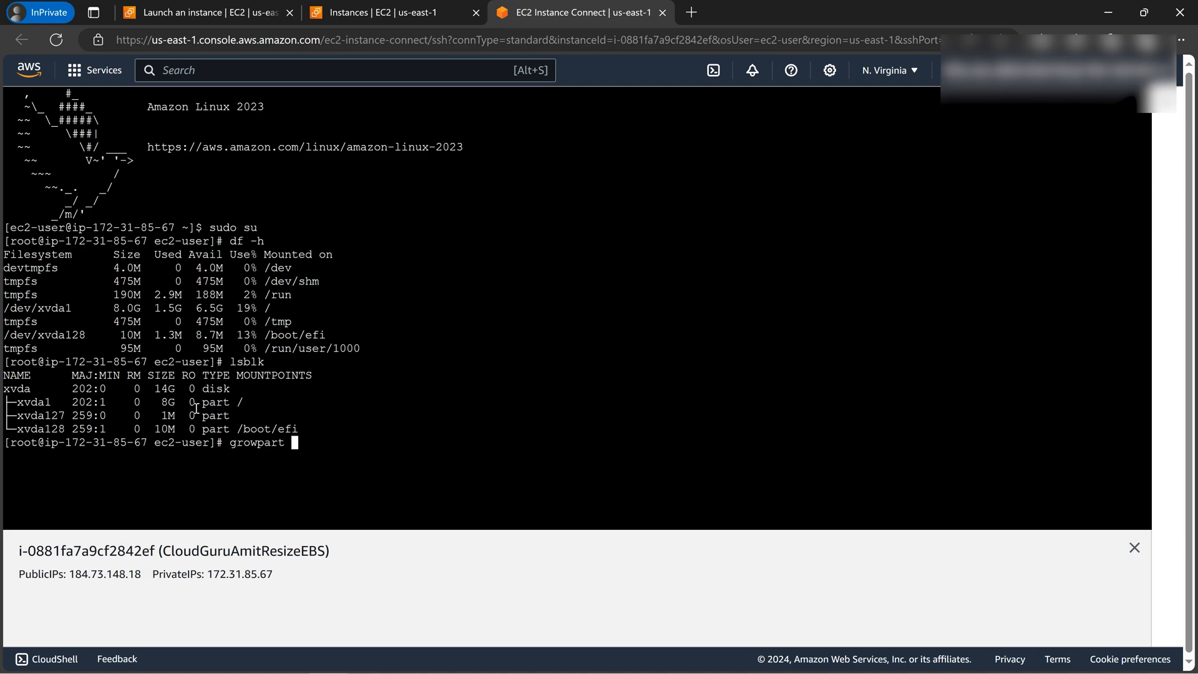
type("/dev/")
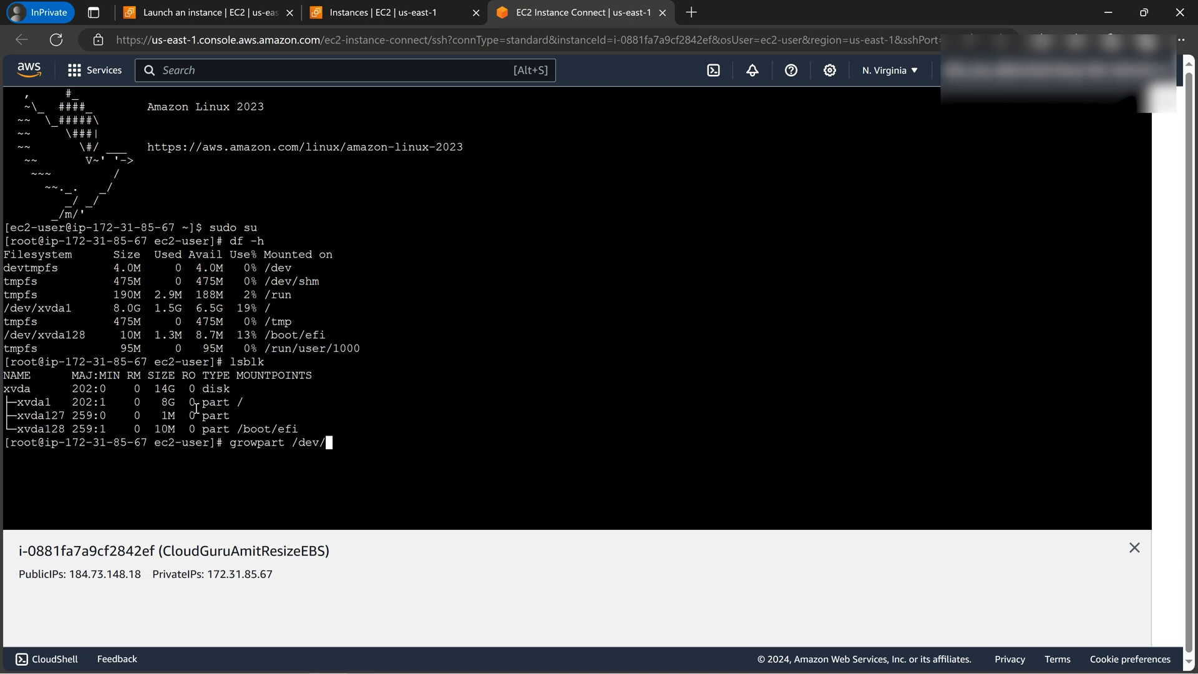
type("xvda")
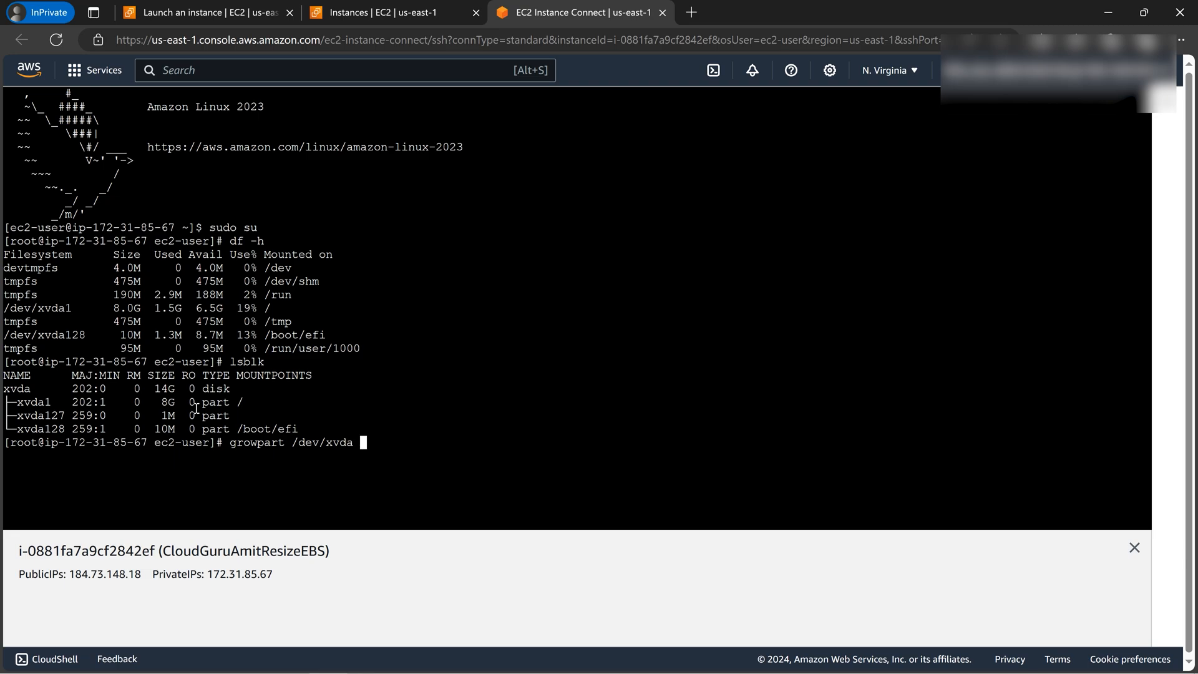
type("1")
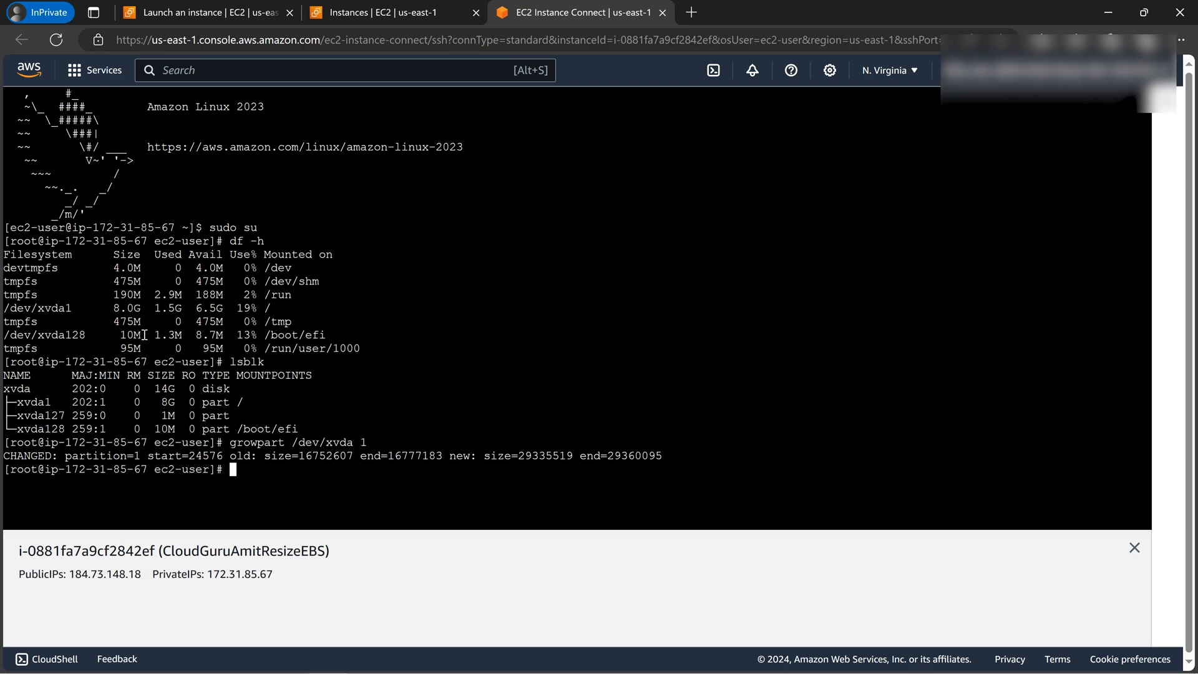
mouse_move(384, 465)
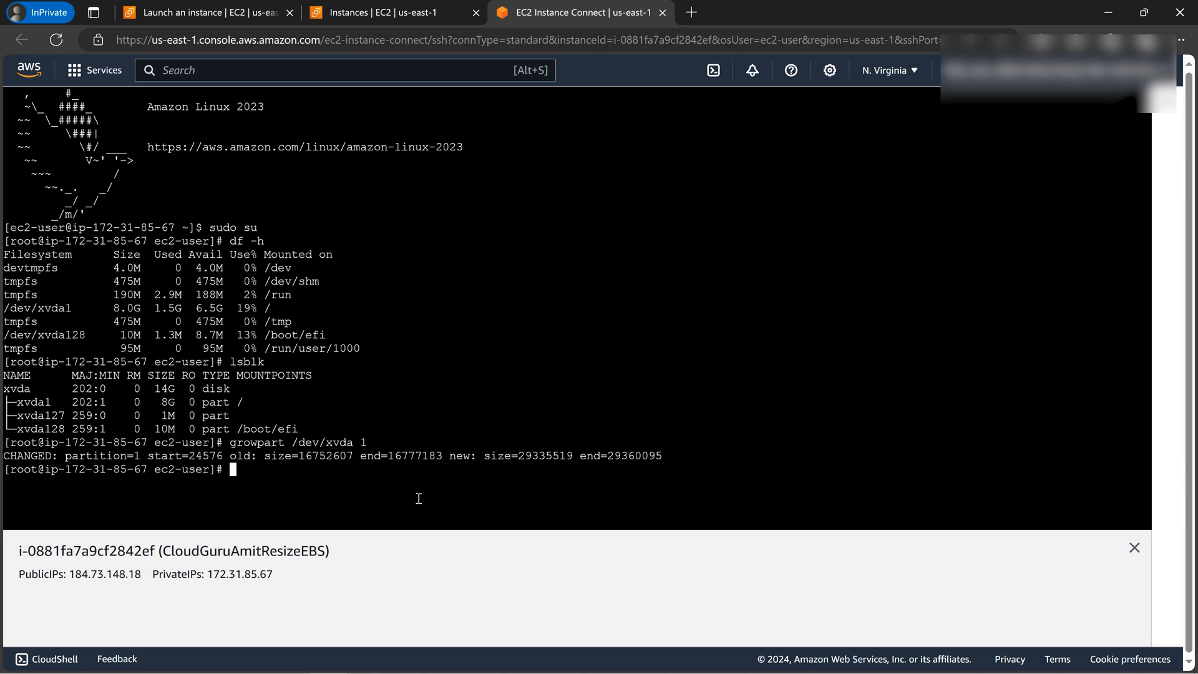
mouse_move(251, 487)
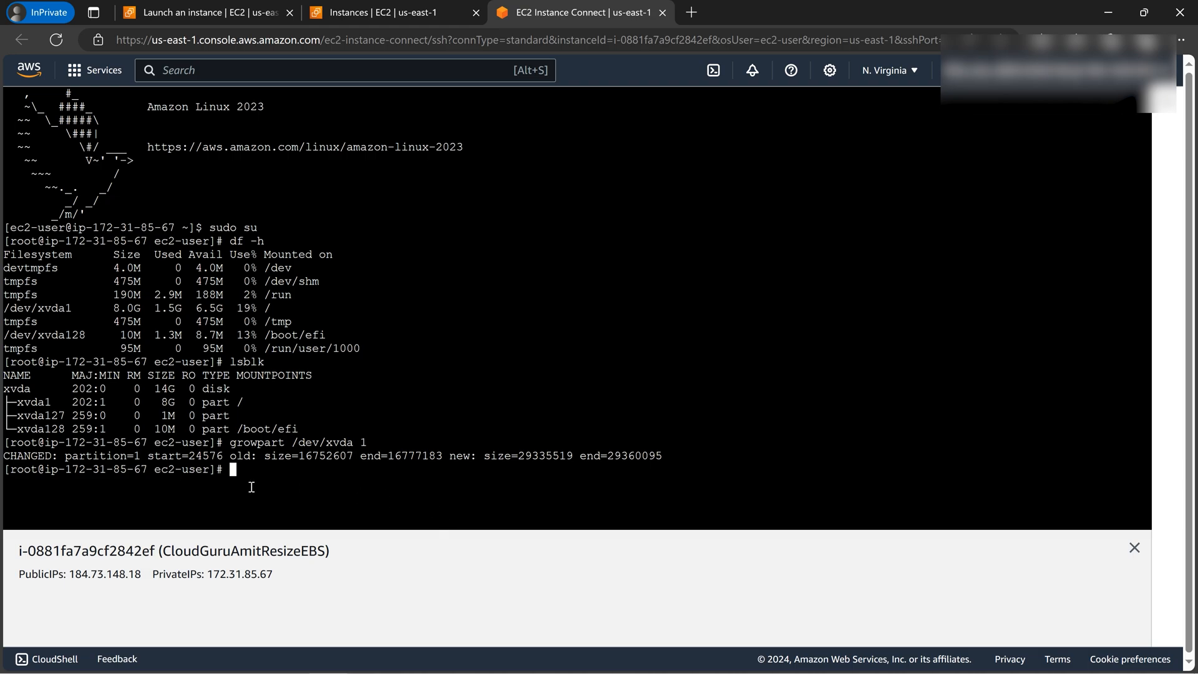
mouse_move(368, 493)
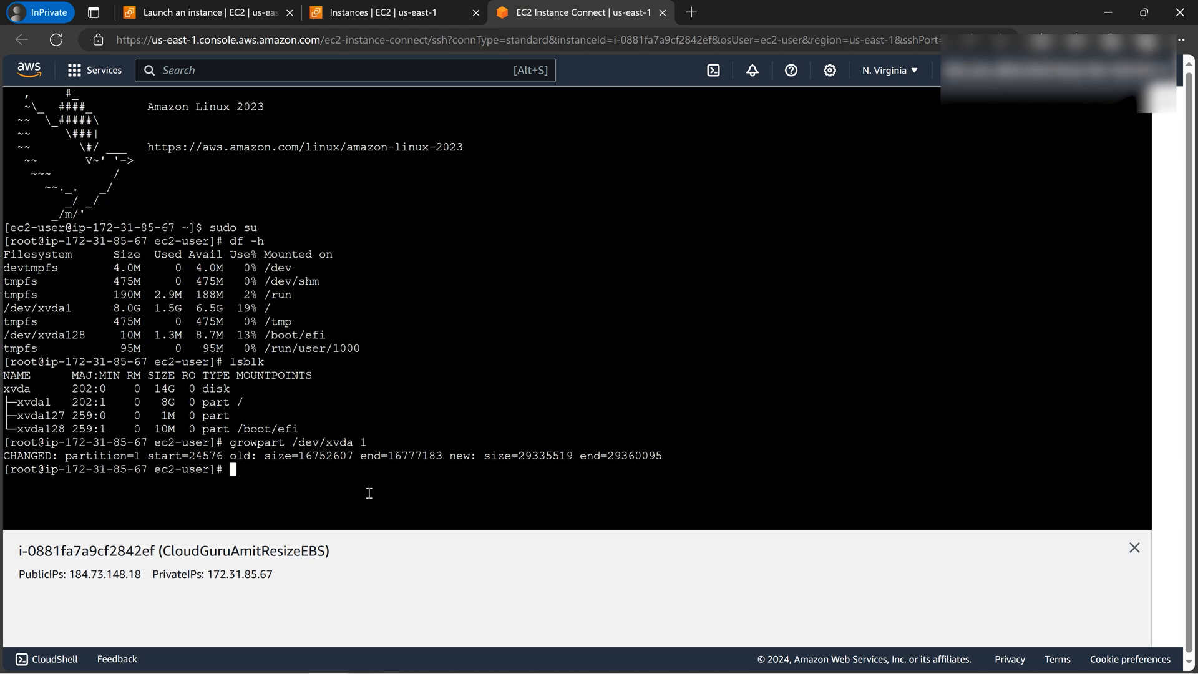
mouse_move(369, 500)
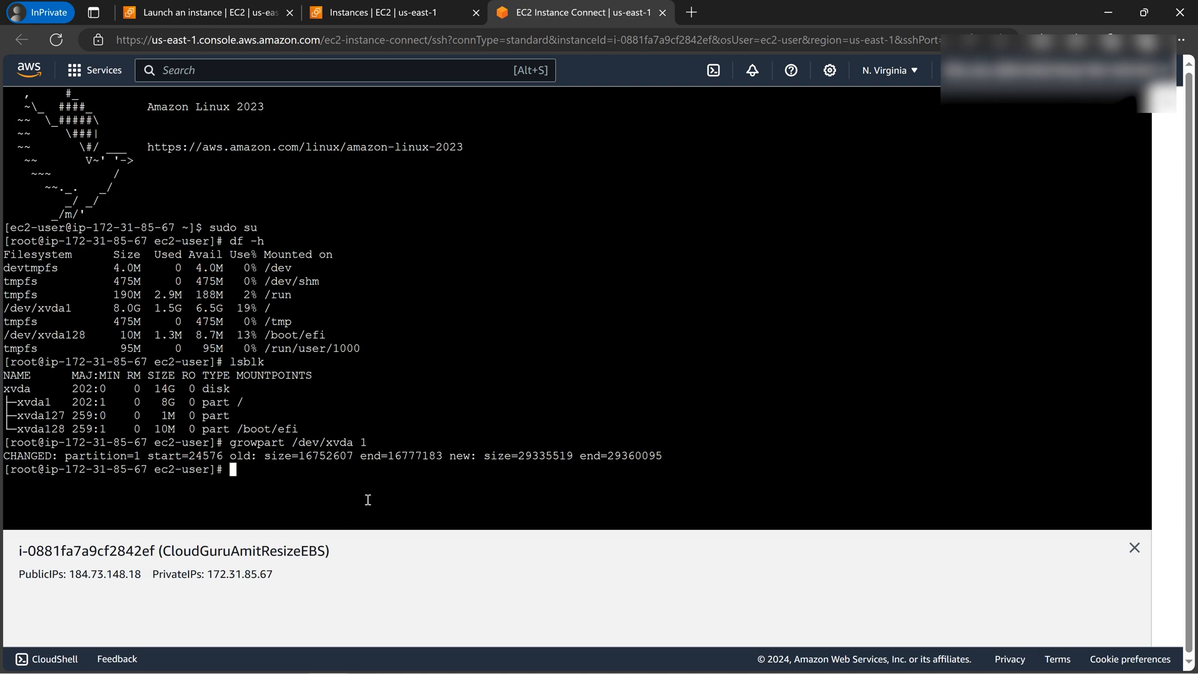
Step: Run lsblk -f and highlight that xvda1 is formatted as xfs
type("lsblk -f")
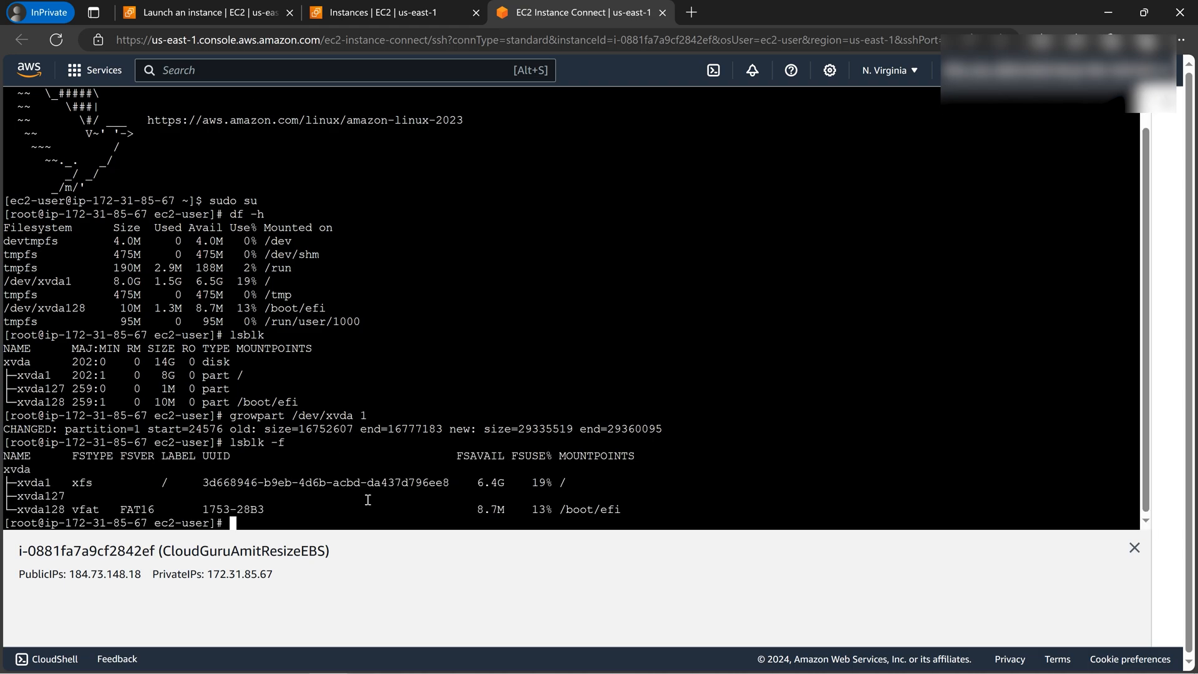
mouse_move(40, 486)
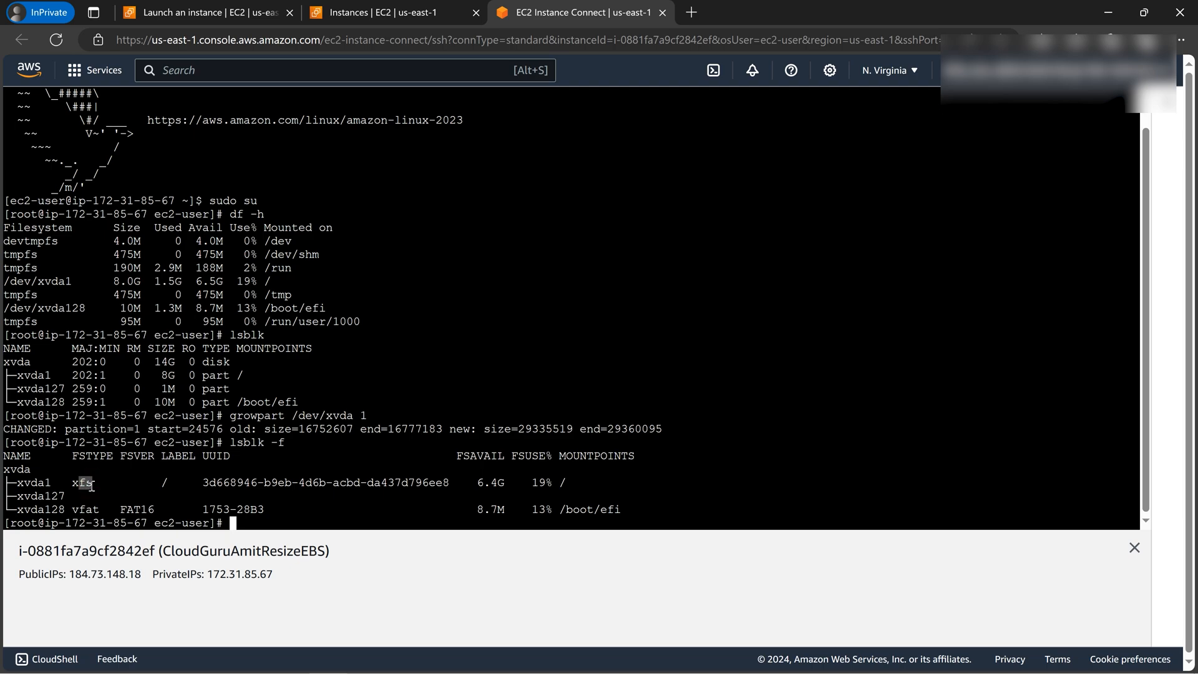
mouse_move(110, 486)
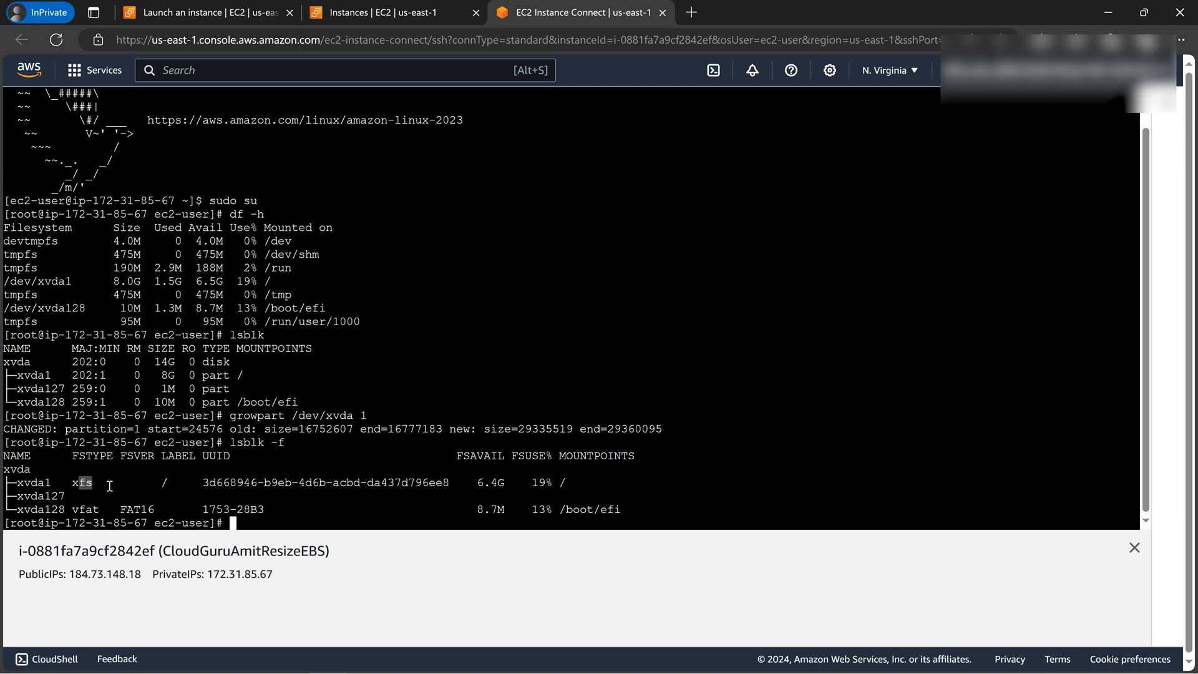
double_click(82, 482)
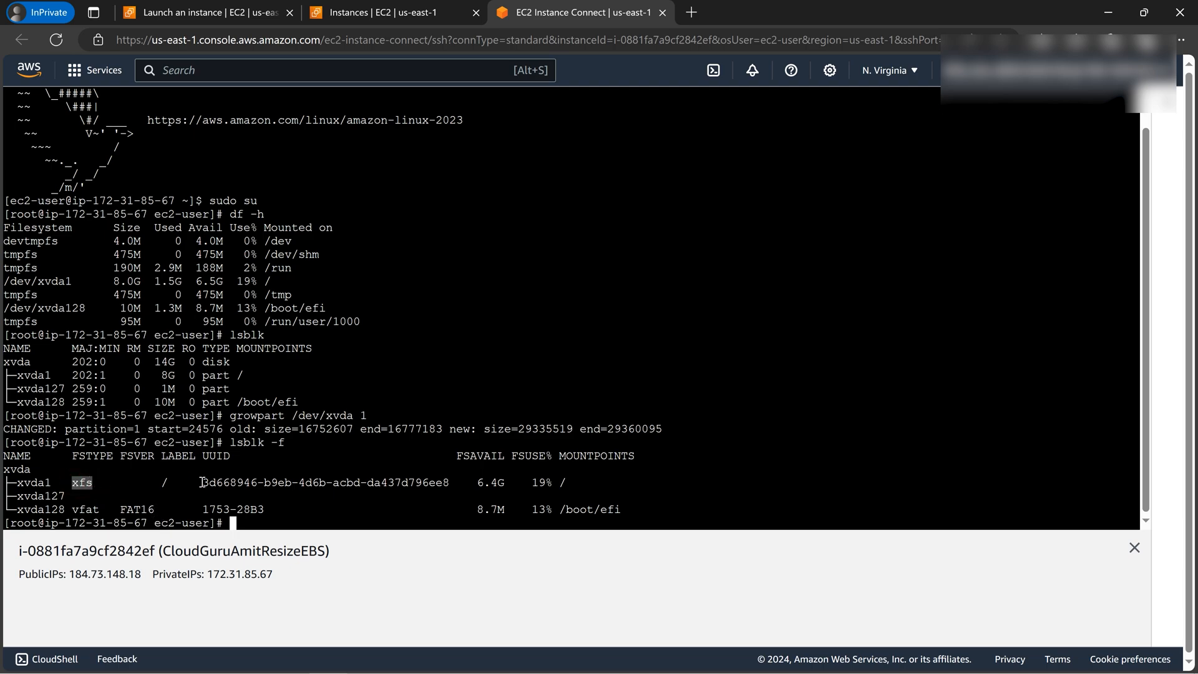
mouse_move(269, 515)
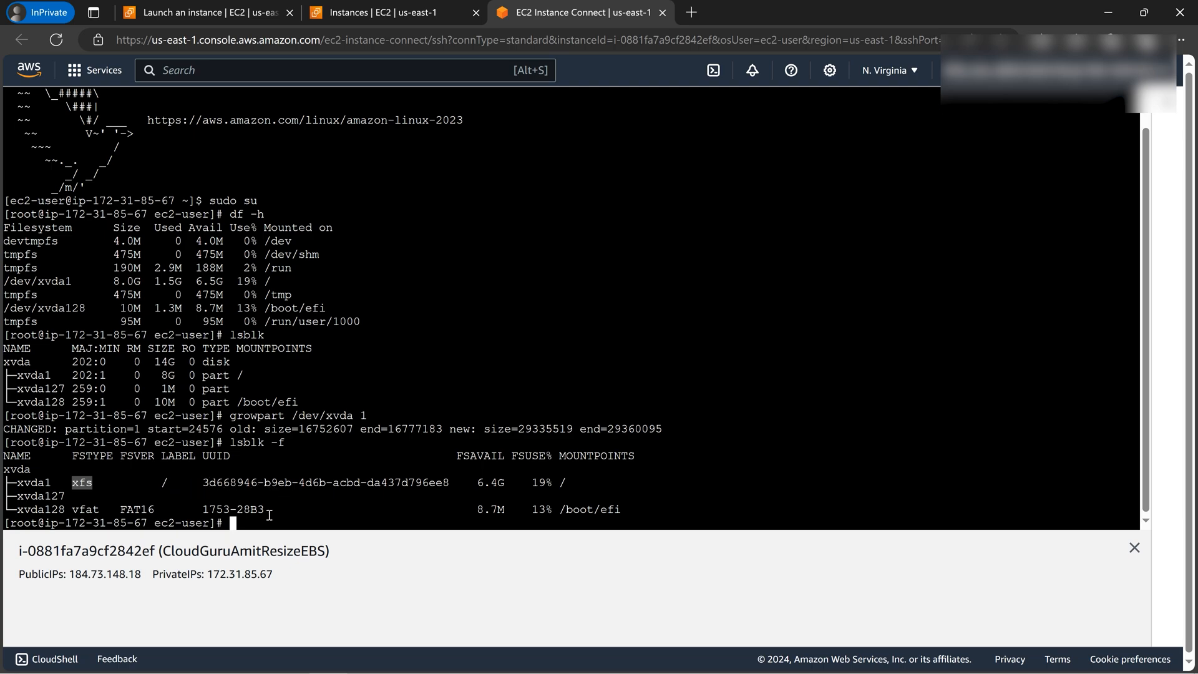
mouse_move(288, 513)
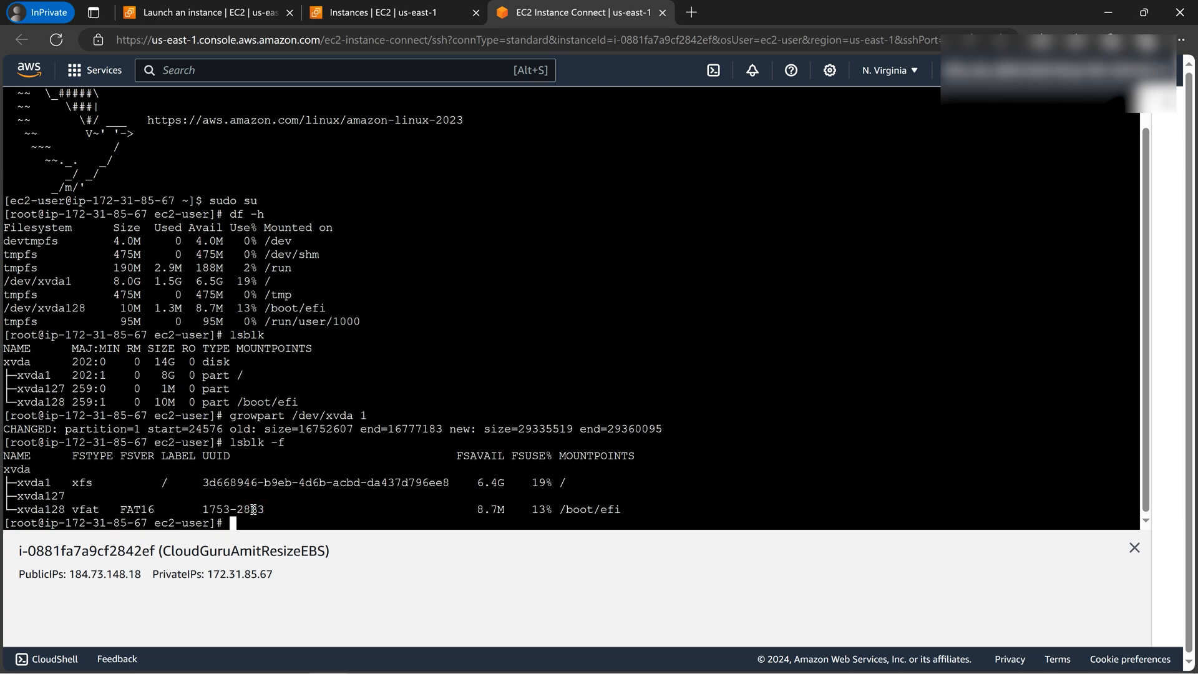
Step: Run xfs_growfs /dev/xvda1, growing data blocks from 2094075 to 3666939, and highlight the result
type("xf")
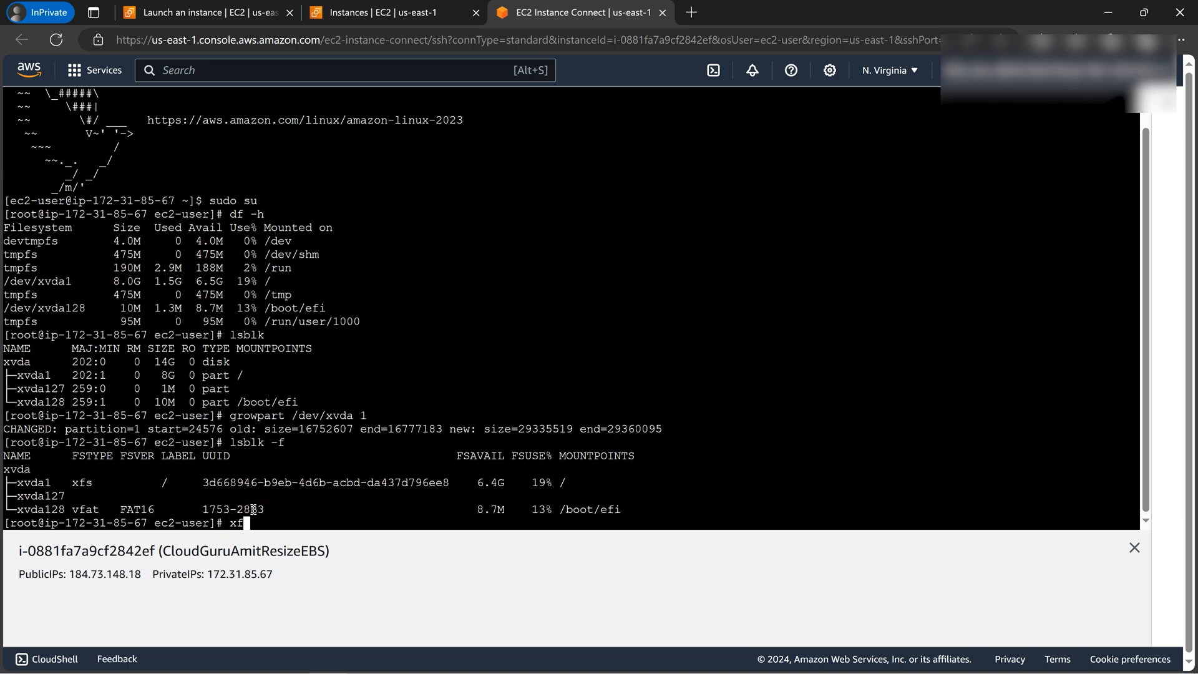
type("s")
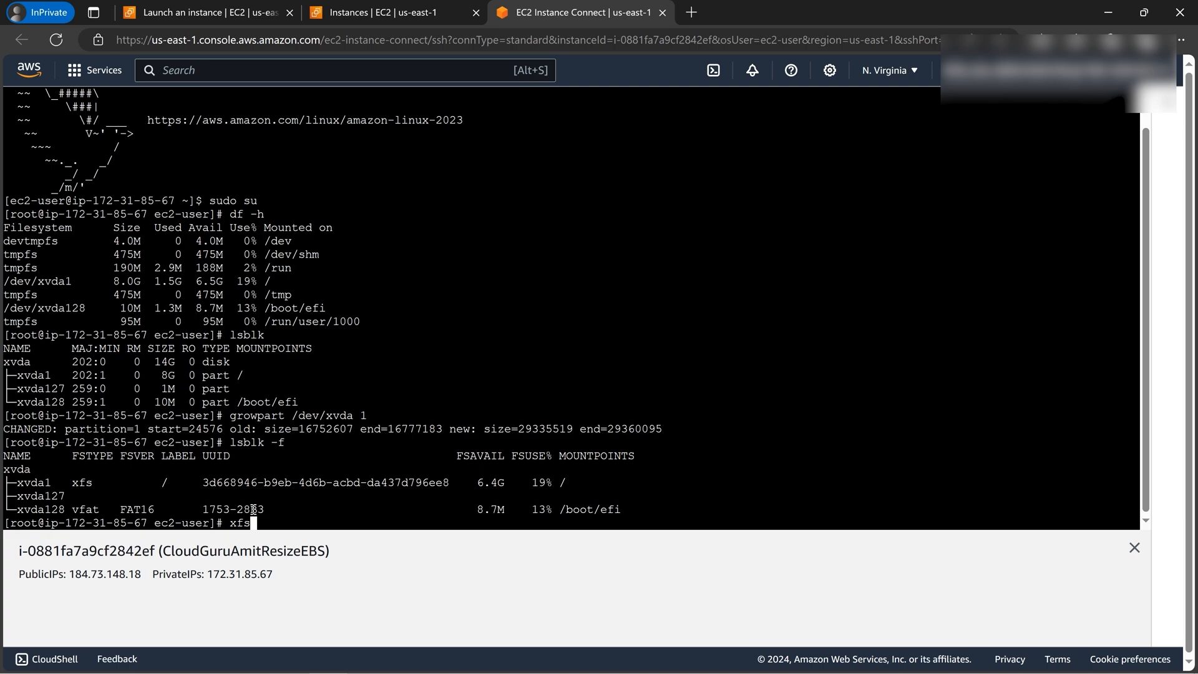
type("_gr")
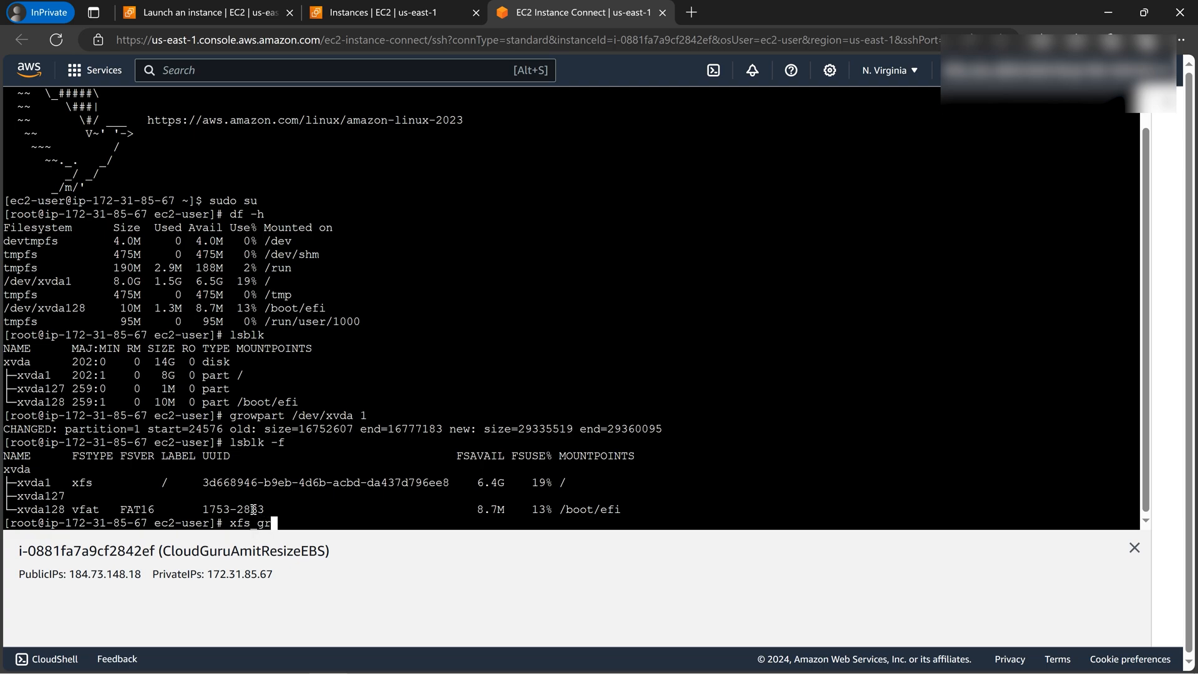
type("ow")
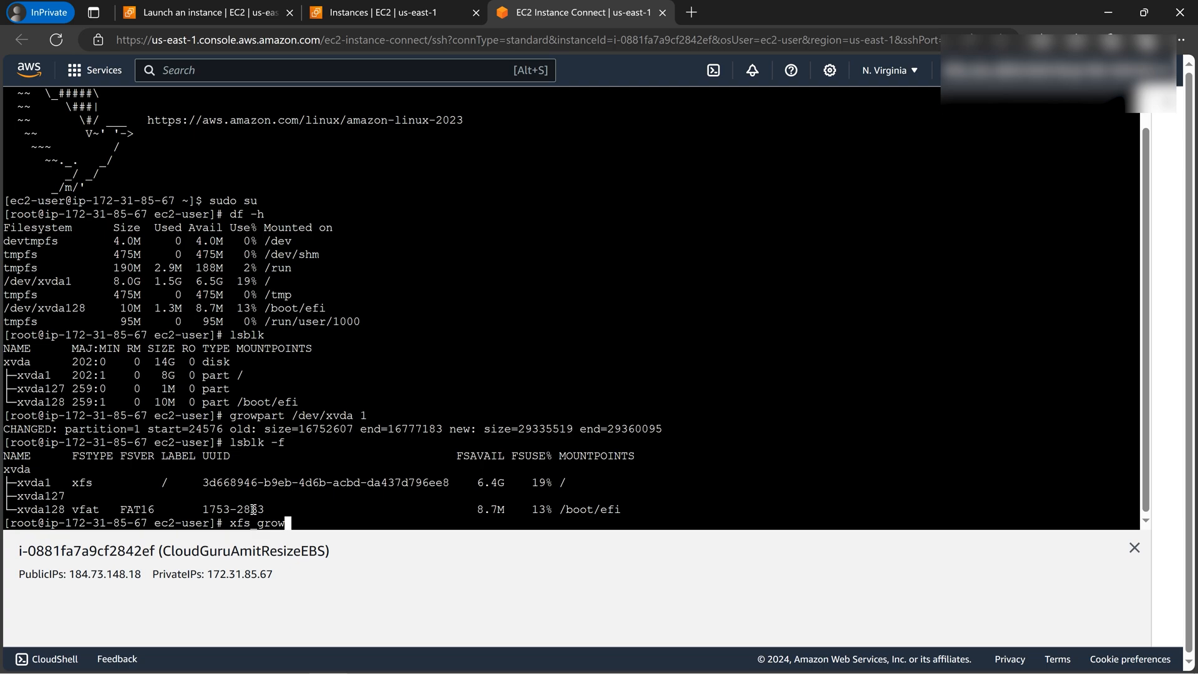
type("fs")
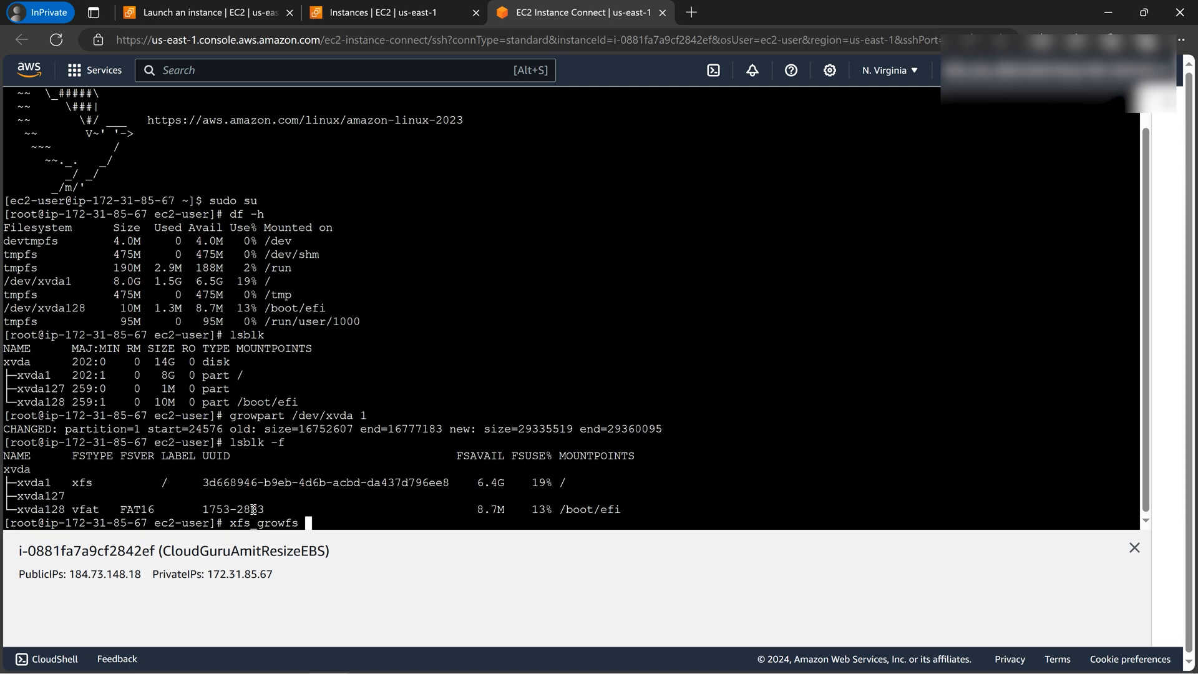
type("/")
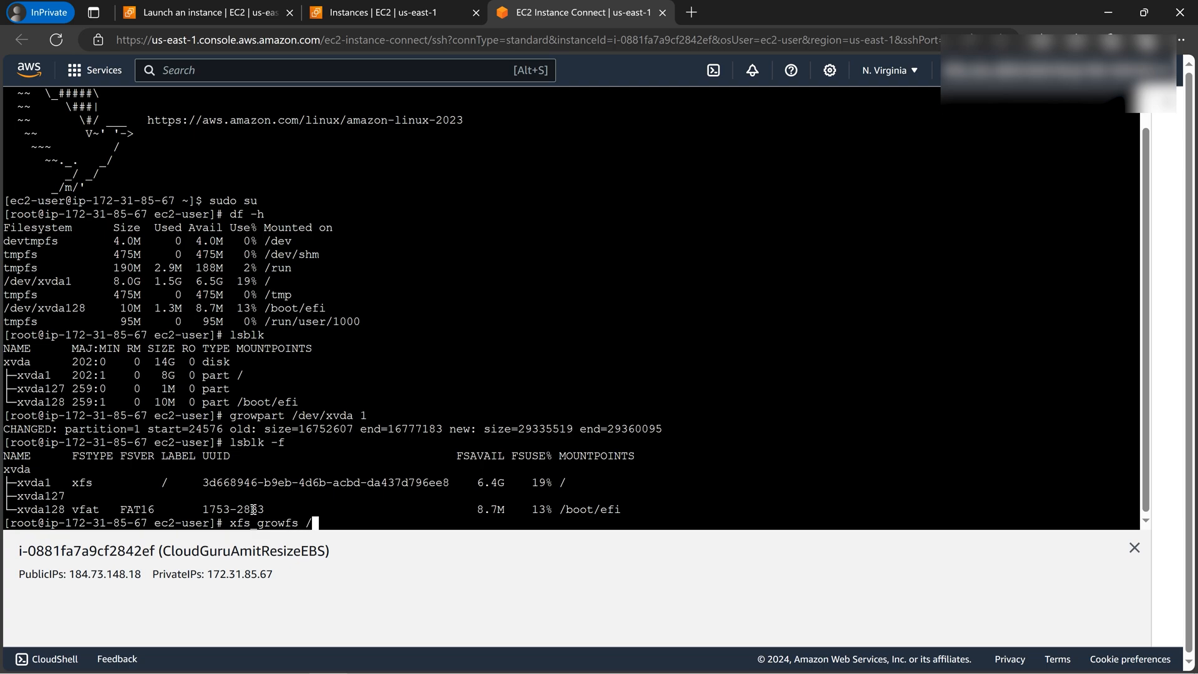
type("dev")
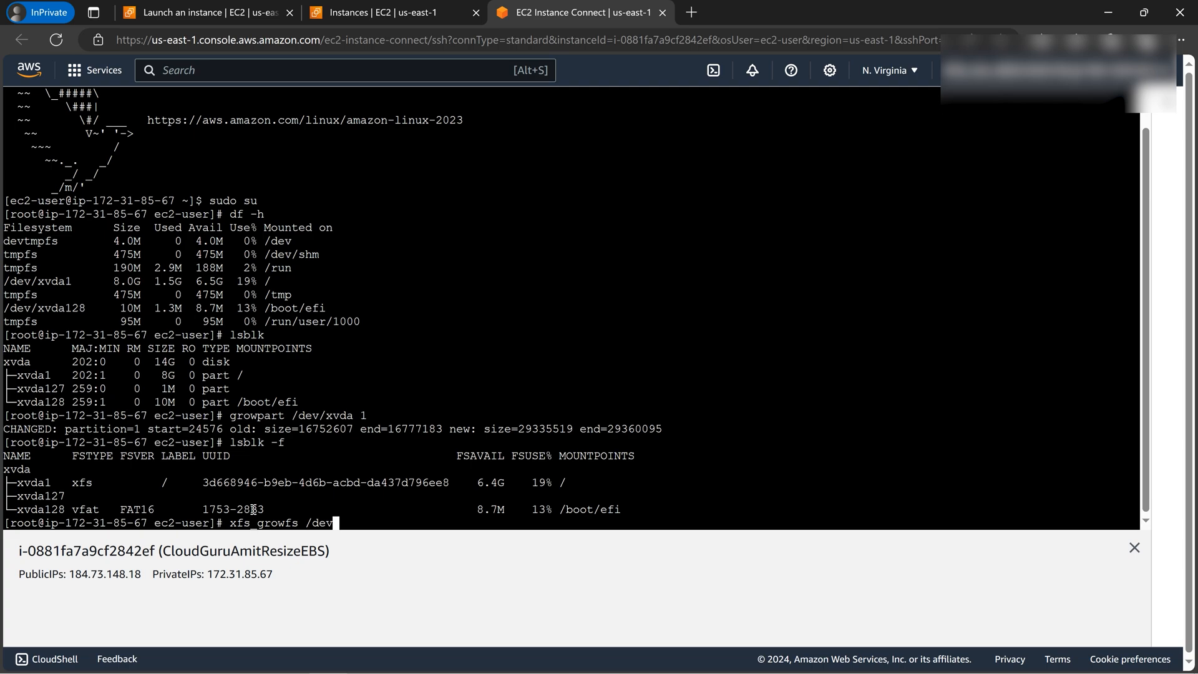
type("xvda")
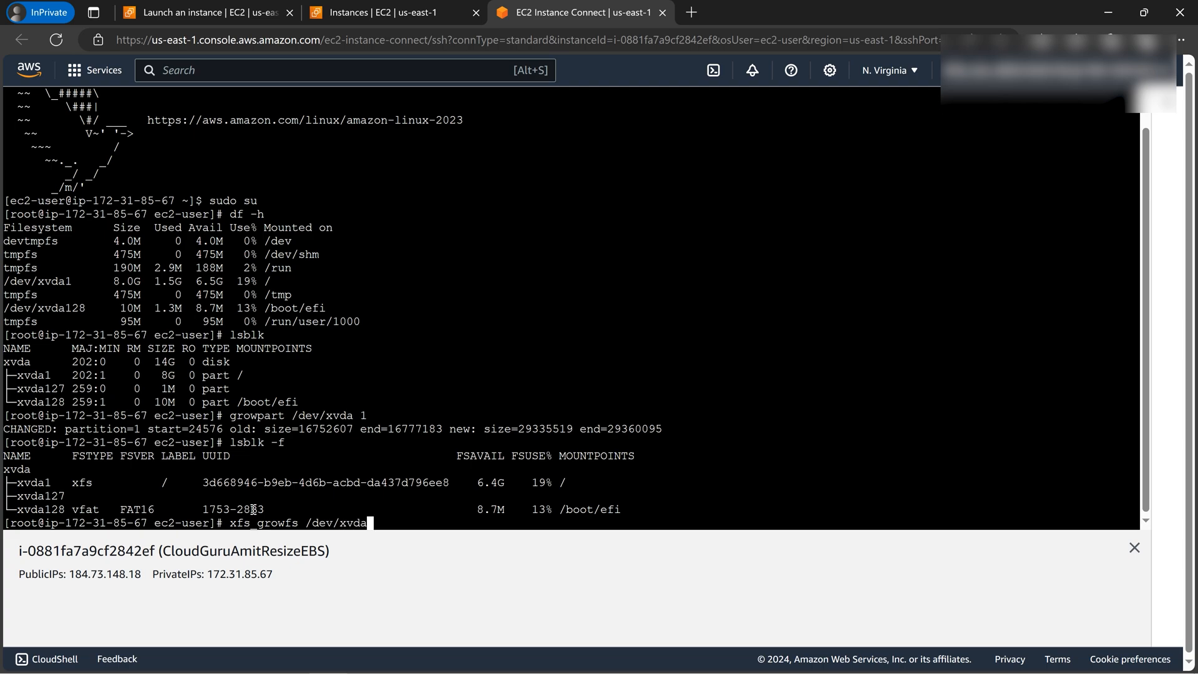
type("1")
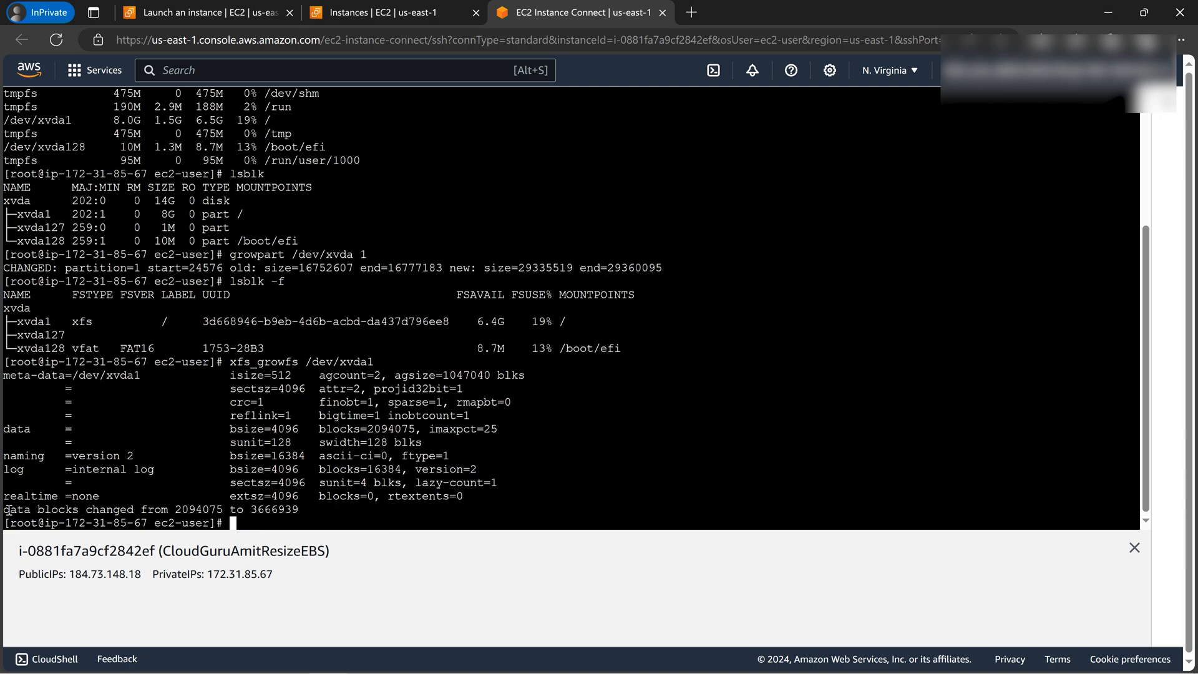
left_click_drag(4, 509, 302, 509)
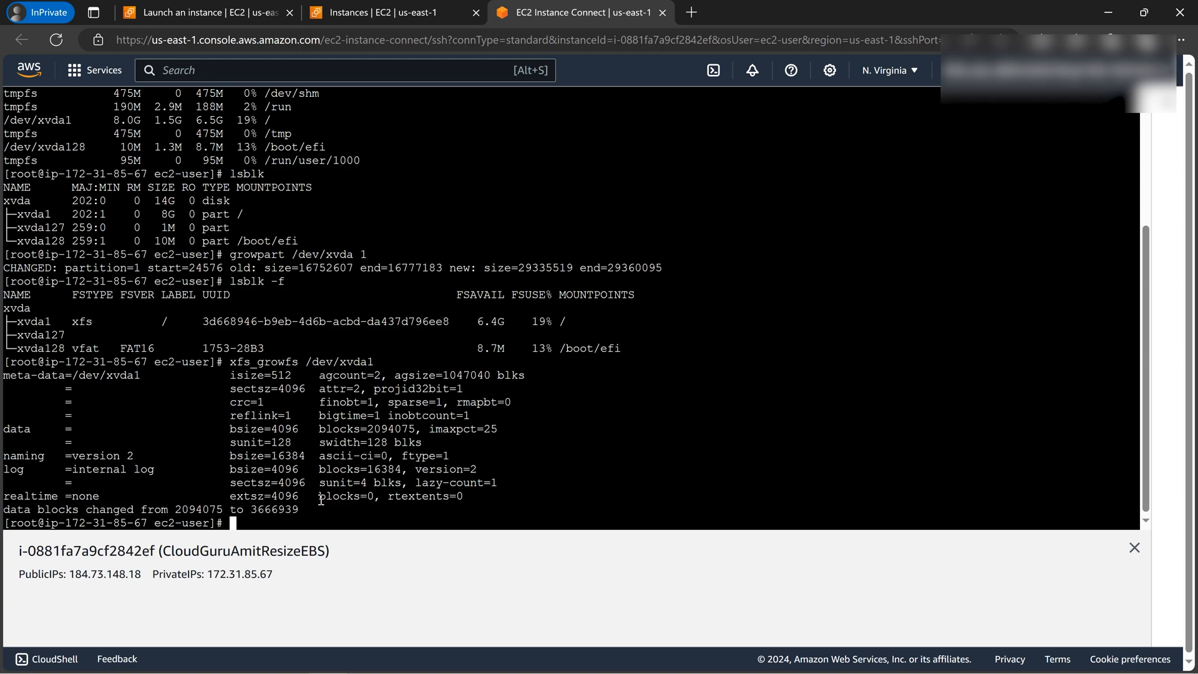
Step: Run df -h and confirm /dev/xvda1 now shows 14G with 13G available on /
type("df -h")
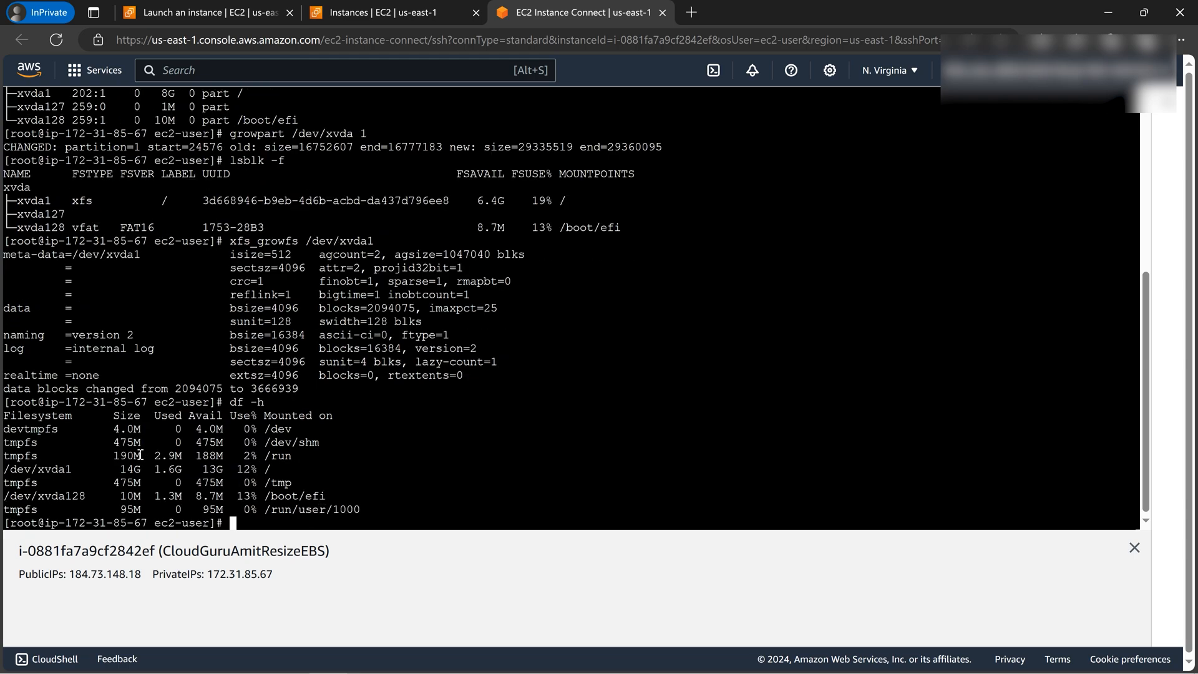
double_click(35, 469)
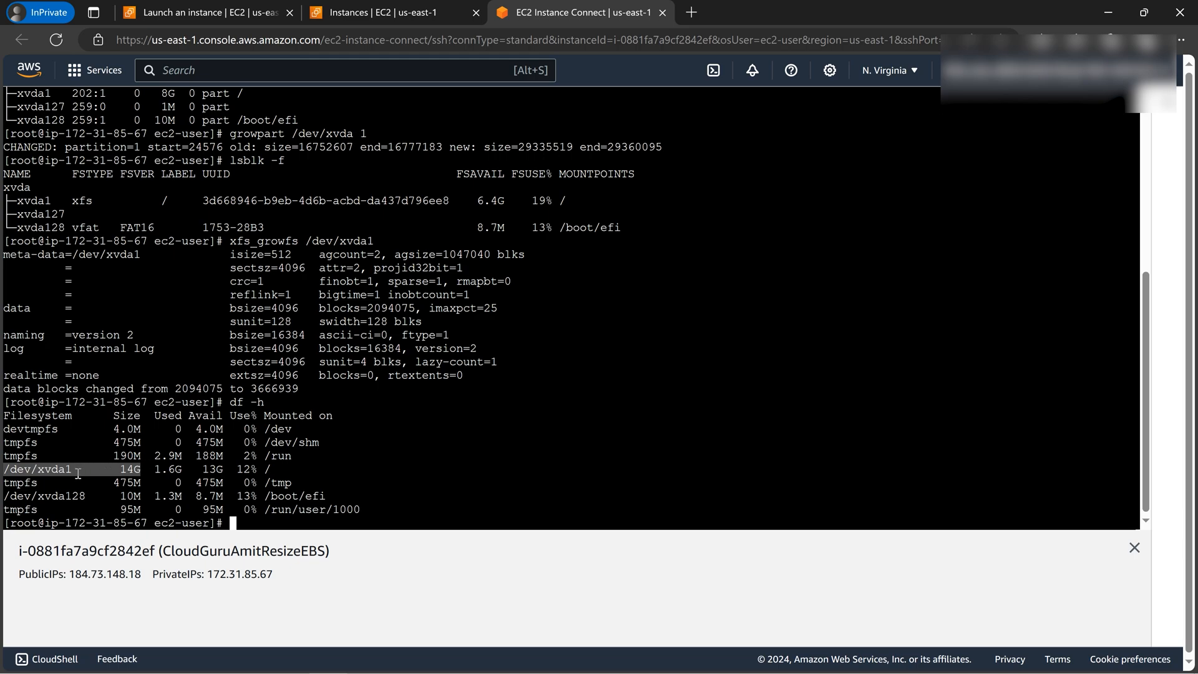
mouse_move(362, 442)
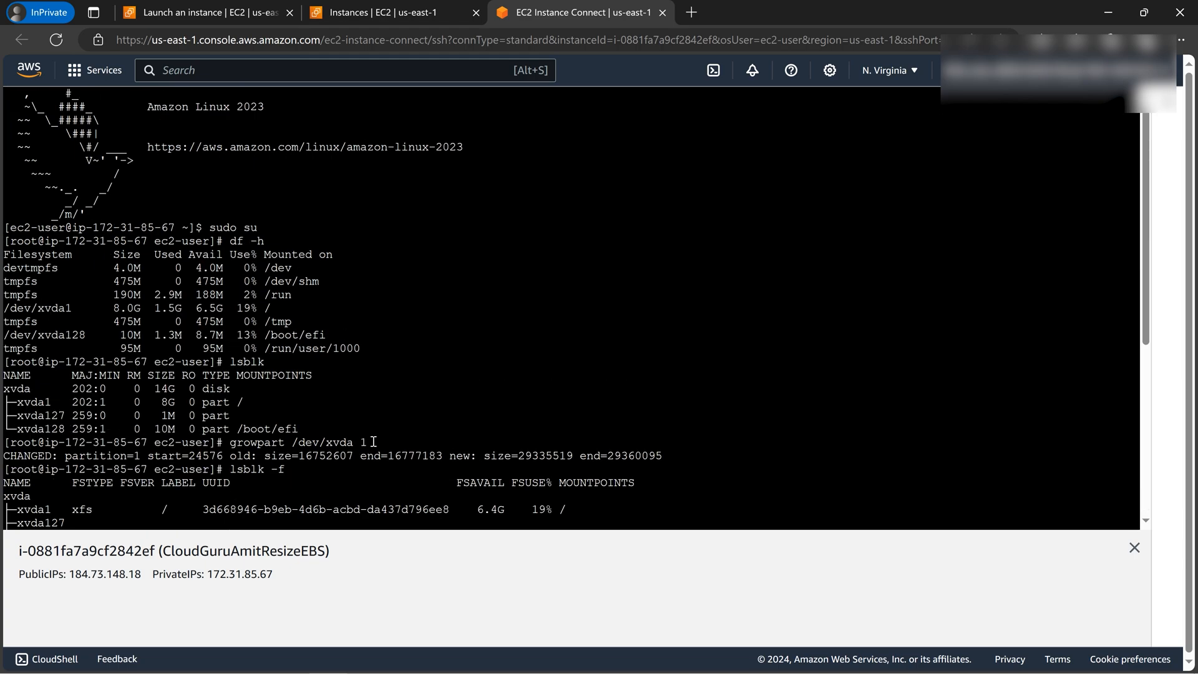
mouse_move(277, 379)
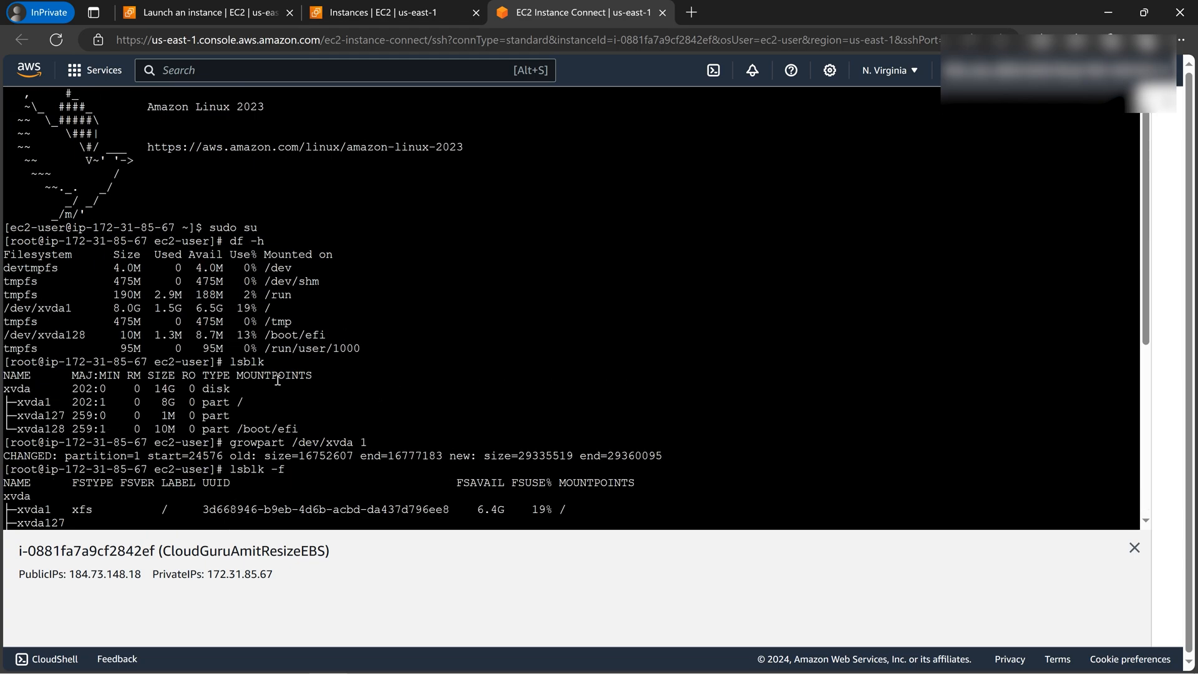